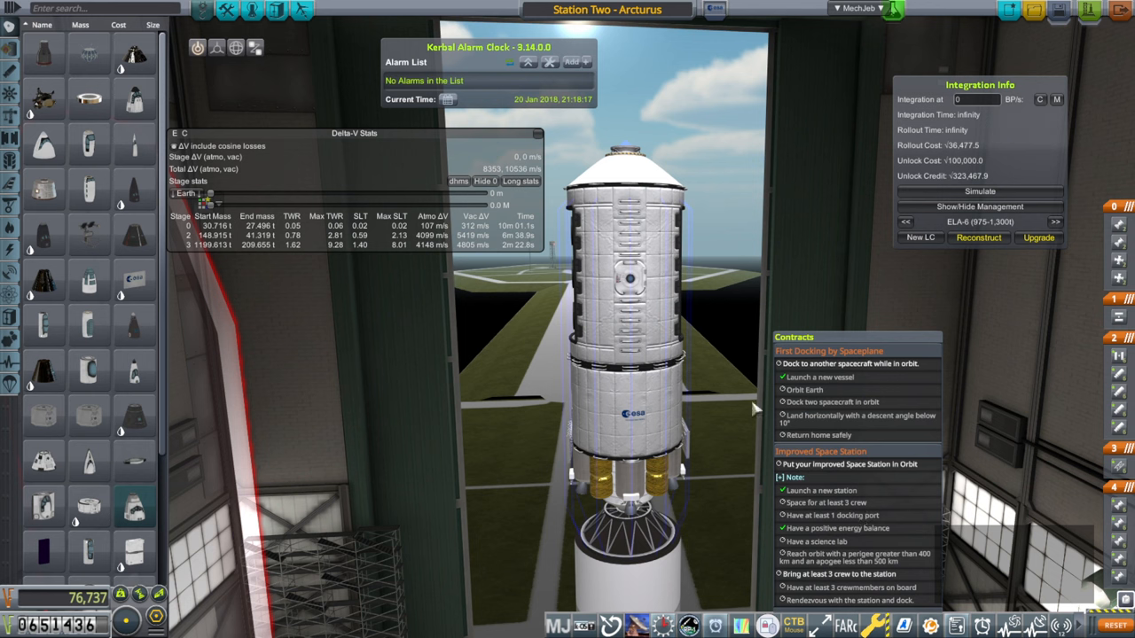
- Scroll the VAB view while fitting the procedural Soyuz fairing and radial boosters
scroll("down", 3)
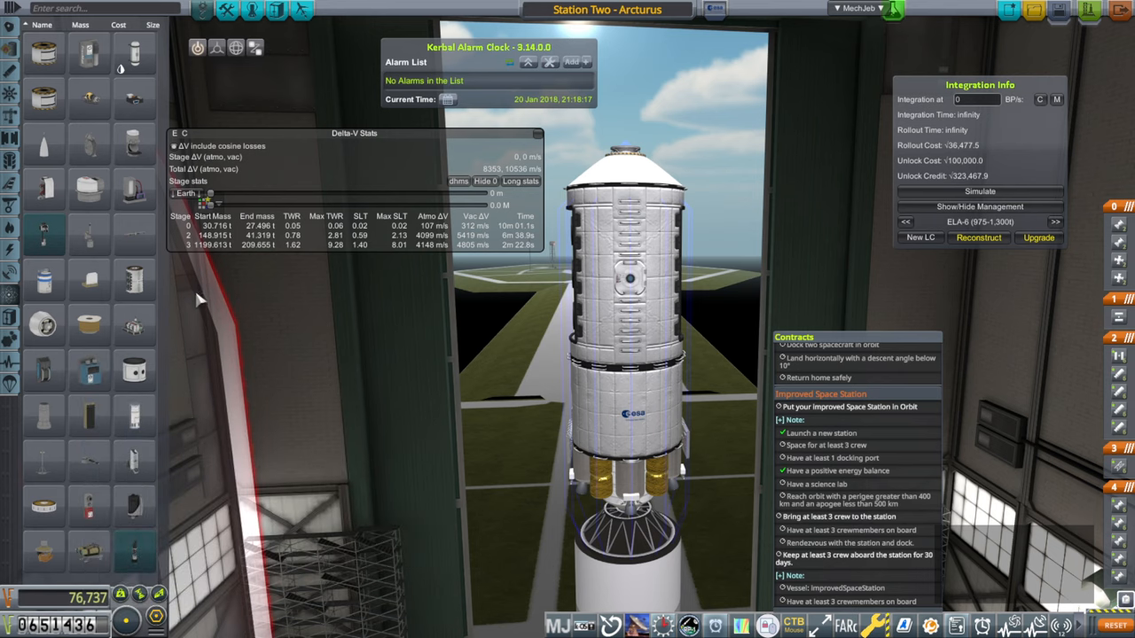
mouse_move(816, 284)
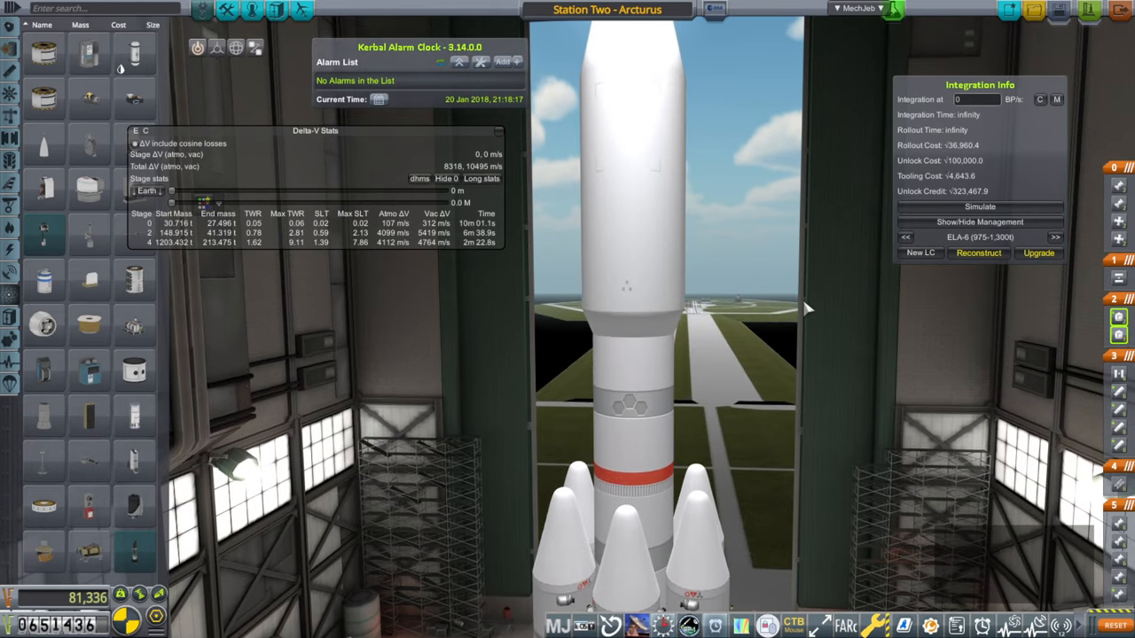
mouse_move(819, 409)
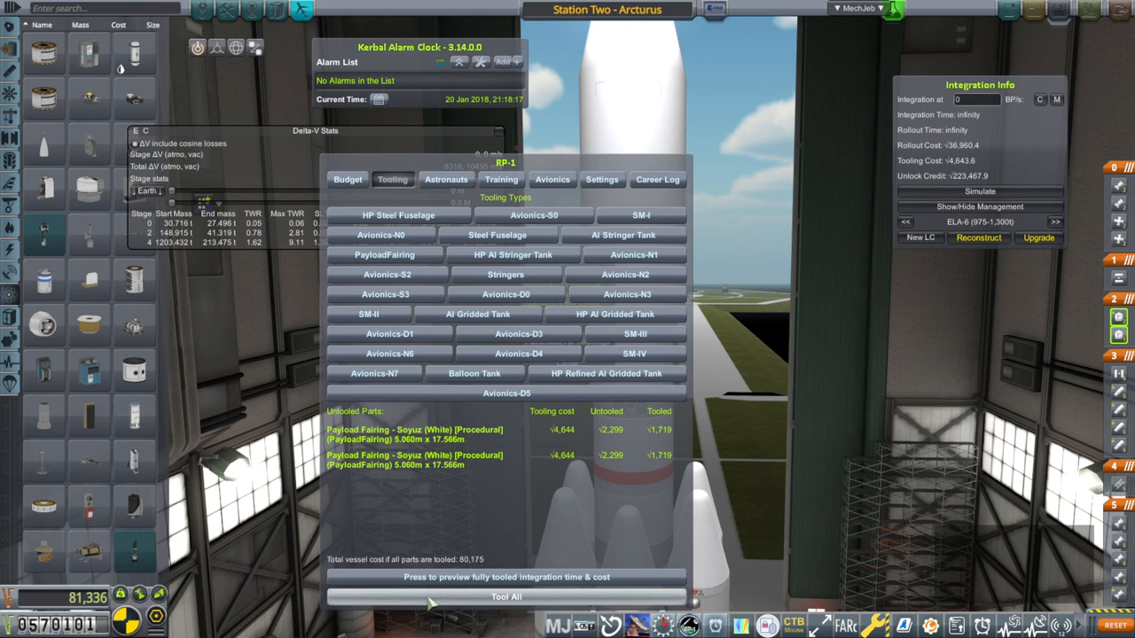
mouse_move(455, 605)
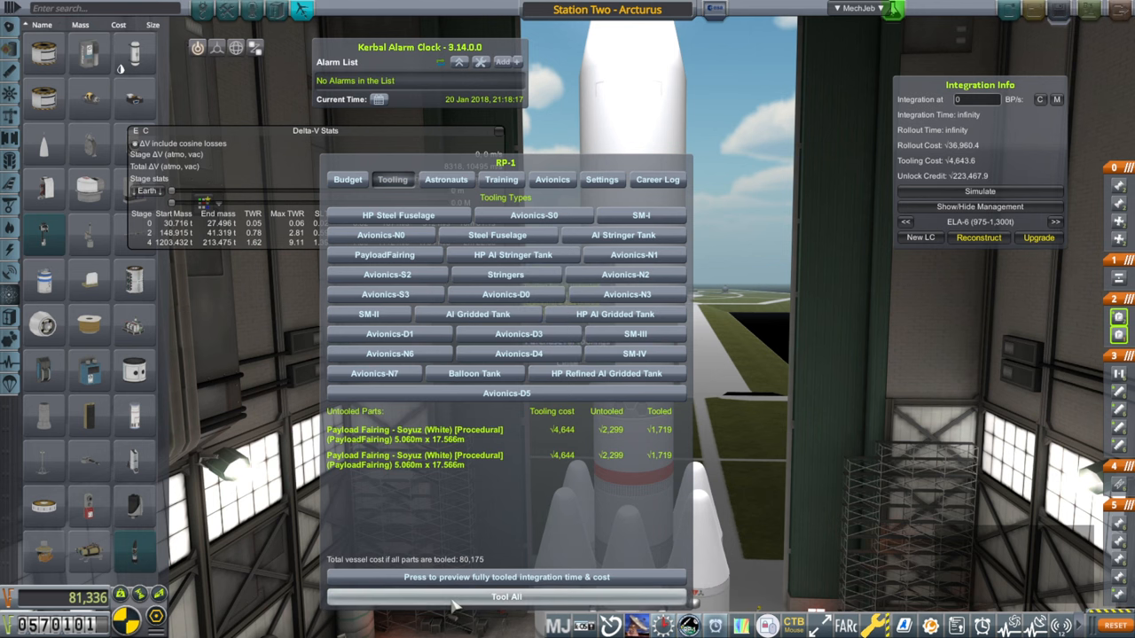
- Tool all untooled fairing parts and confirm purchasing all toolings
left_click(506, 597)
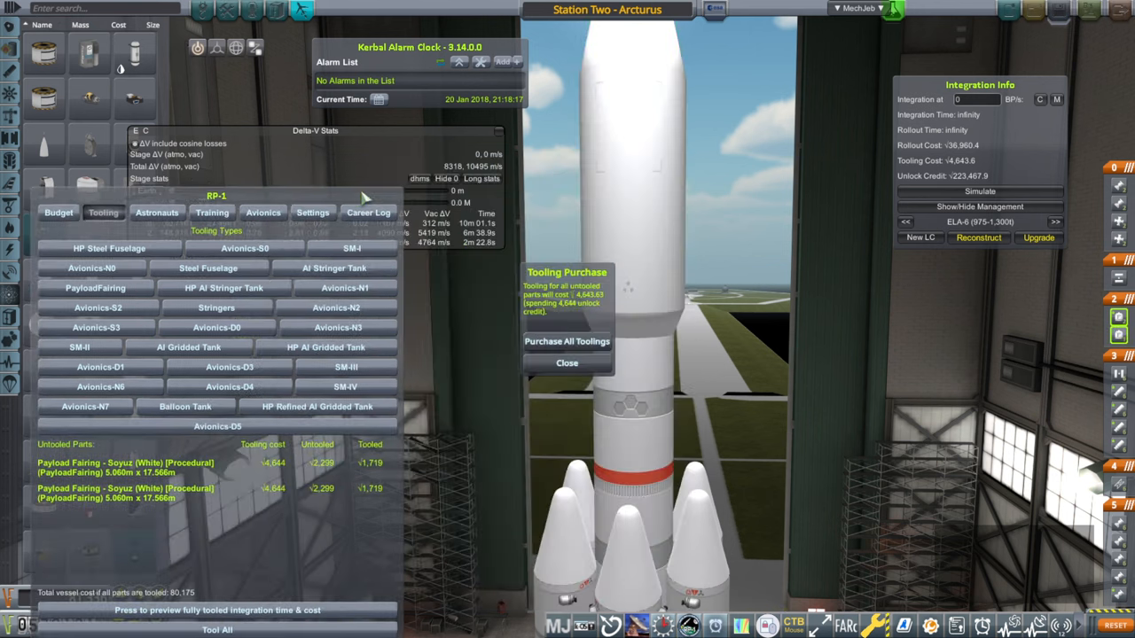
left_click(567, 363)
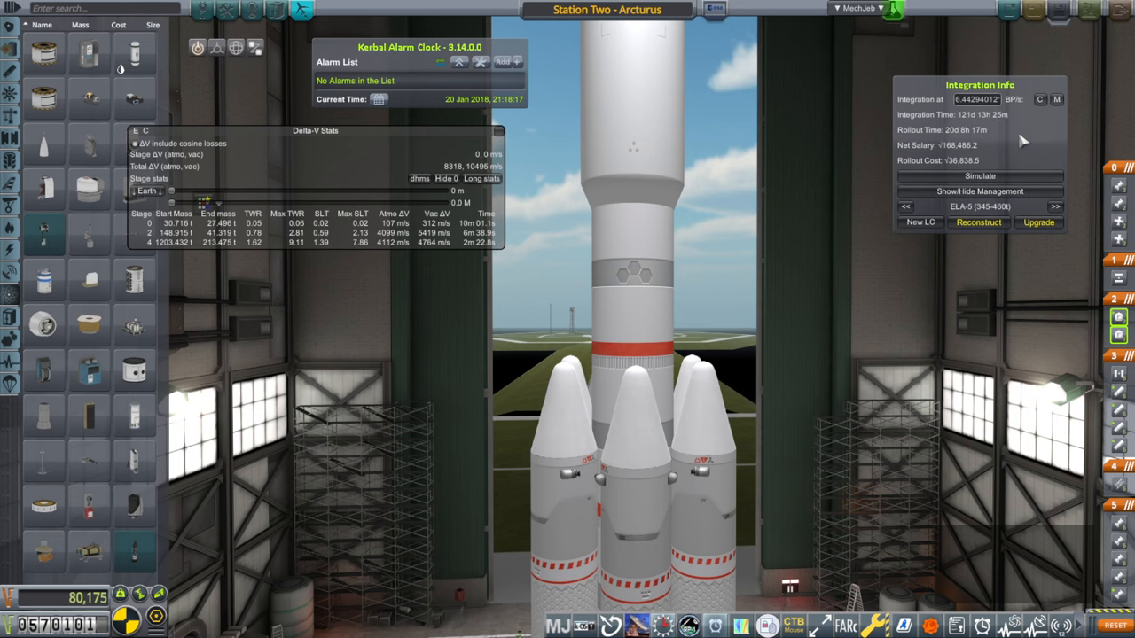
mouse_move(1097, 53)
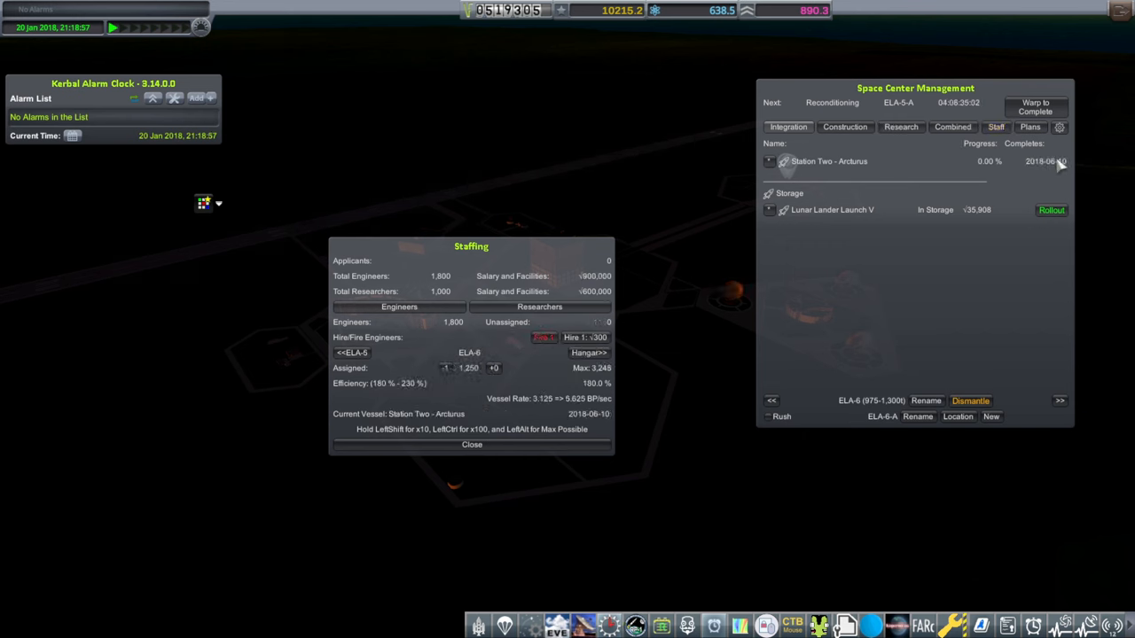
mouse_move(834, 397)
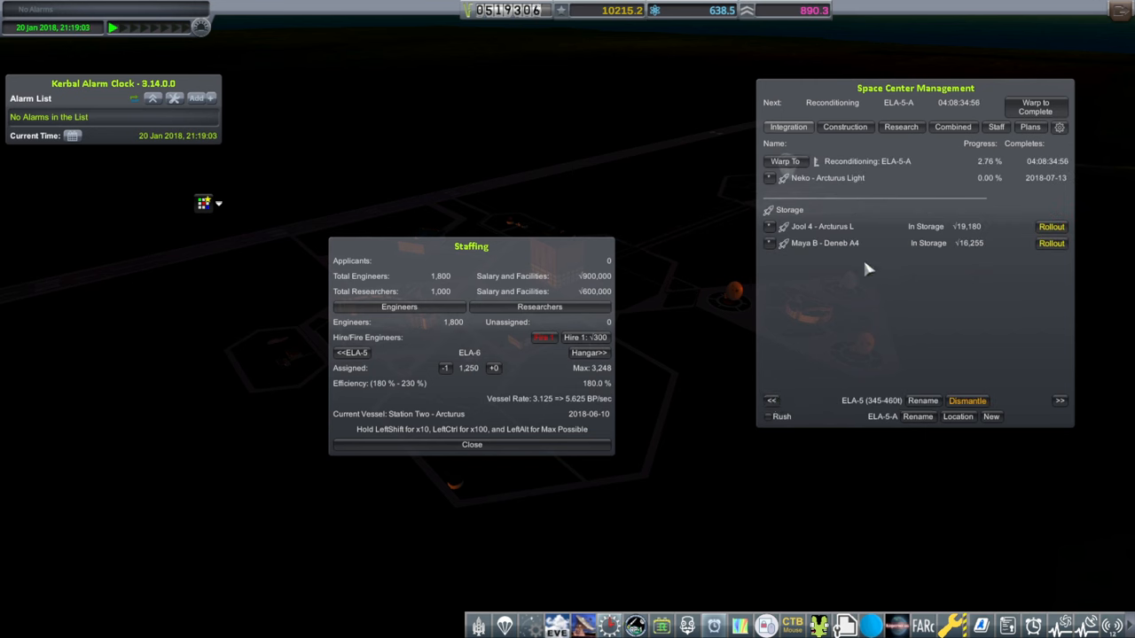
mouse_move(508, 10)
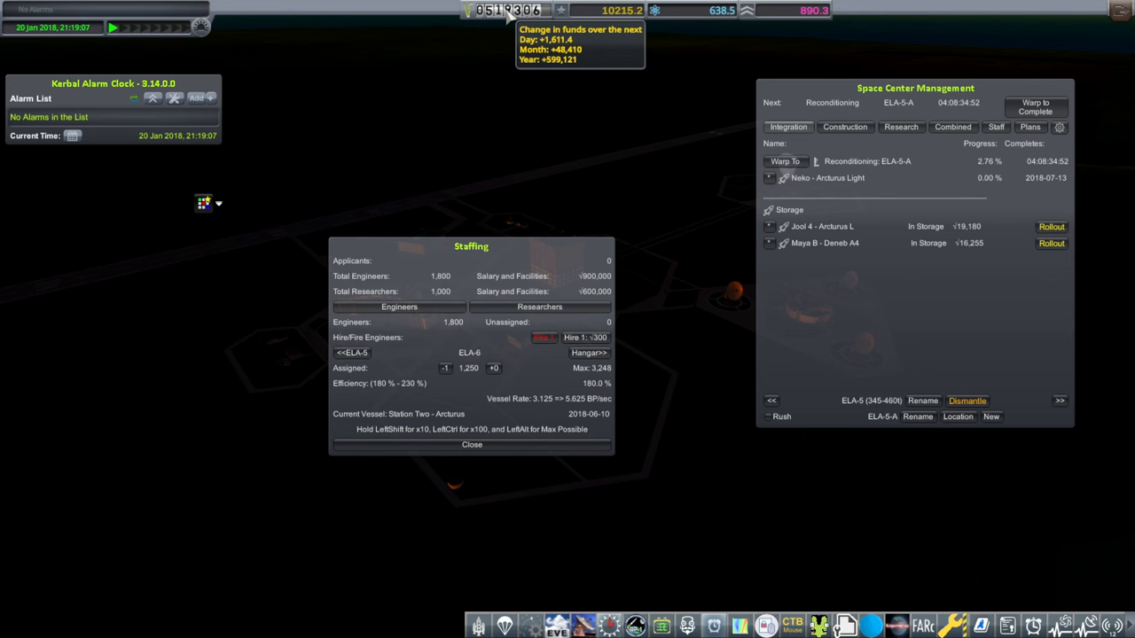
- Switch Space Center Management from launch complex ELA-6 to ELA-5
left_click(471, 444)
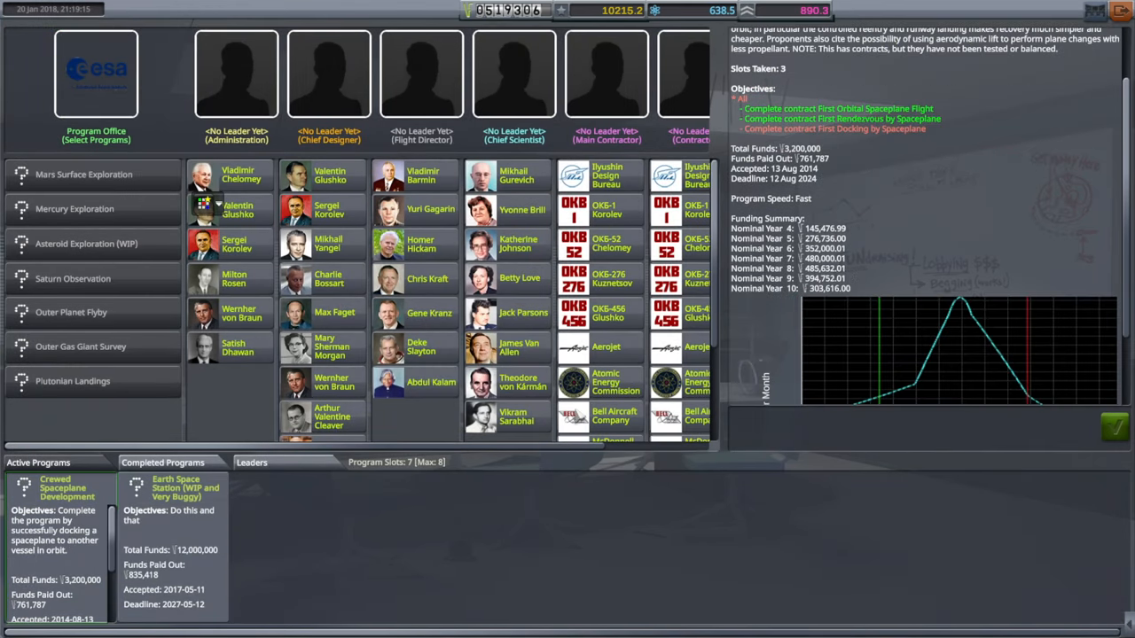
mouse_move(840, 149)
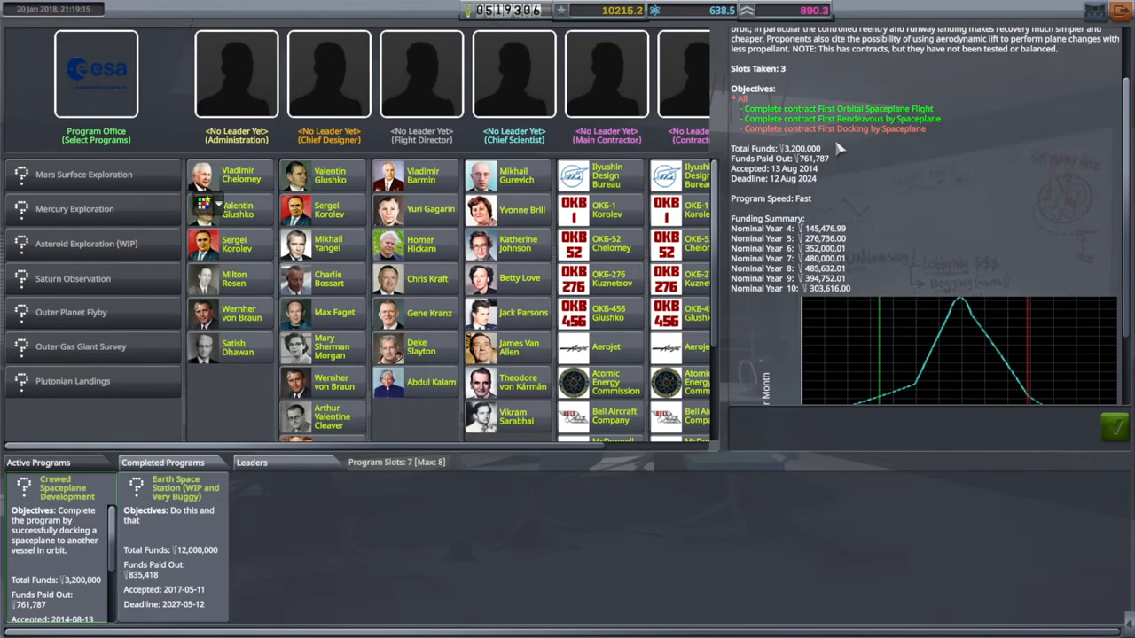
mouse_move(895, 144)
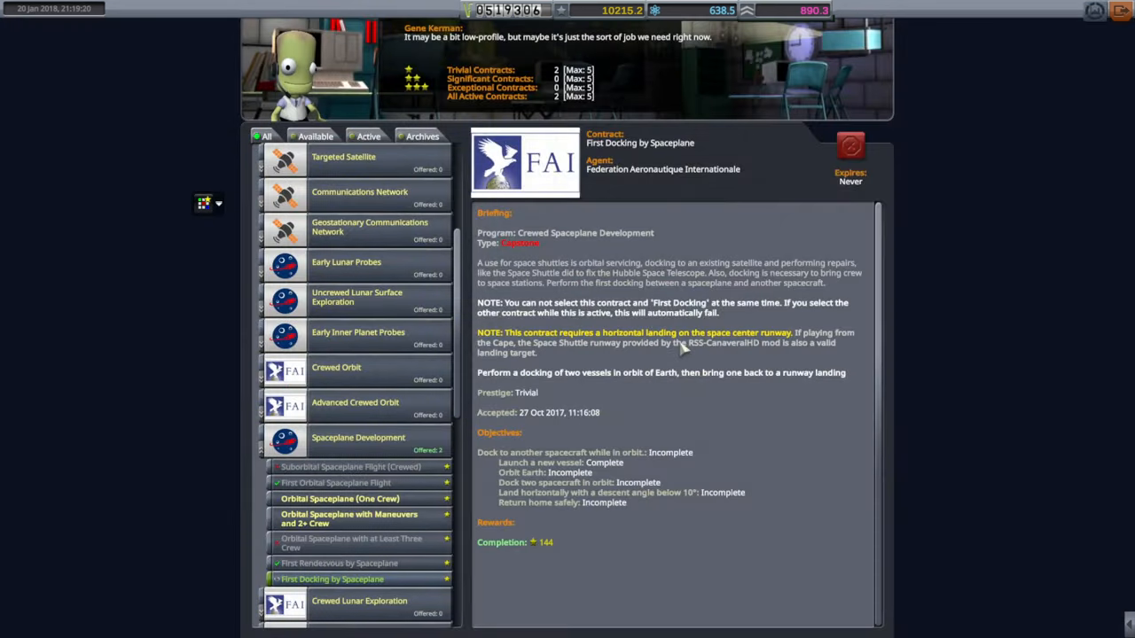
mouse_move(361, 592)
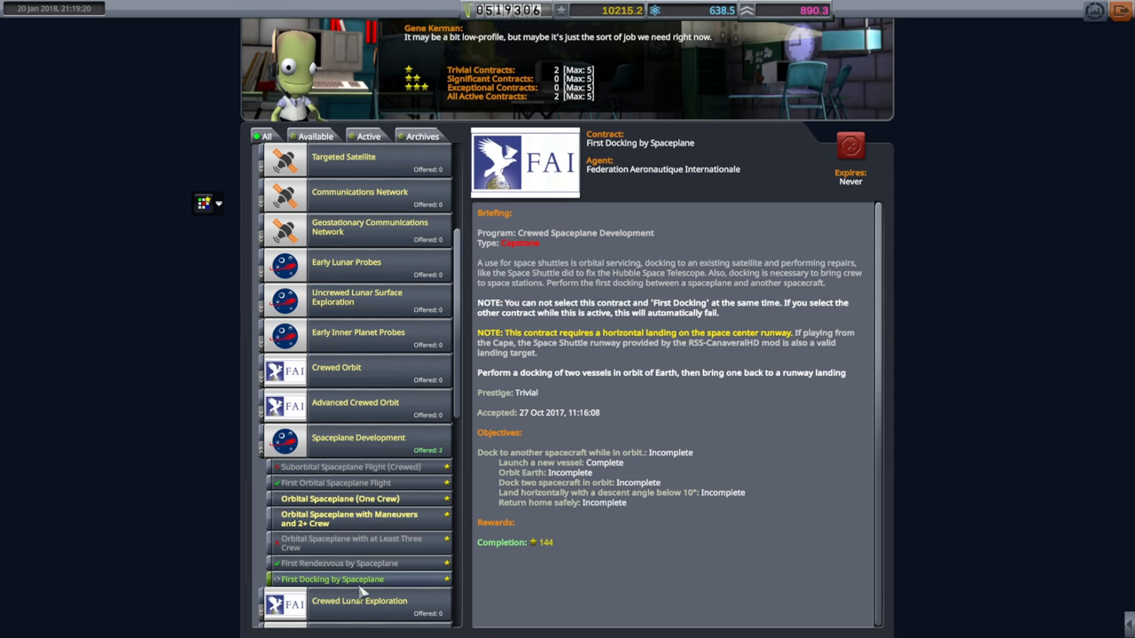
mouse_move(652, 473)
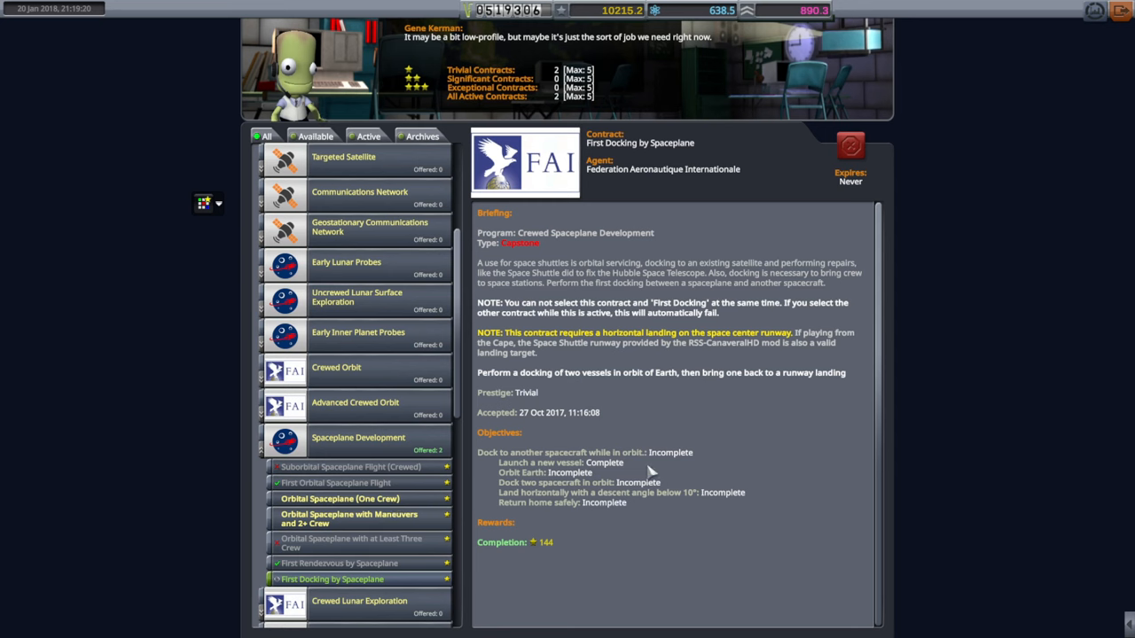
mouse_move(611, 511)
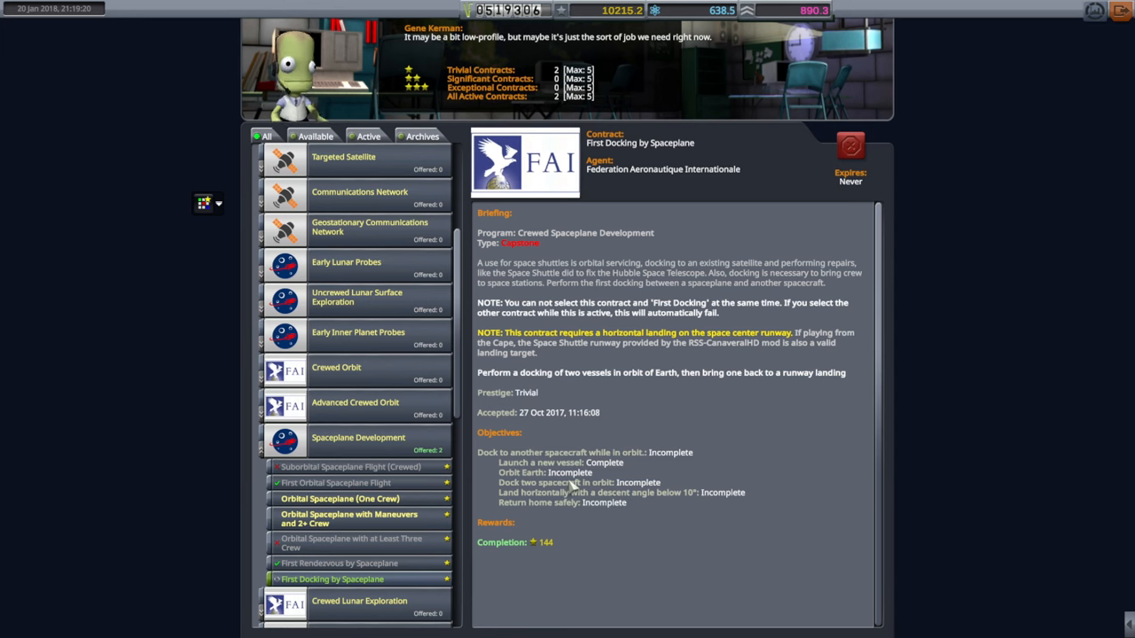
mouse_move(486, 521)
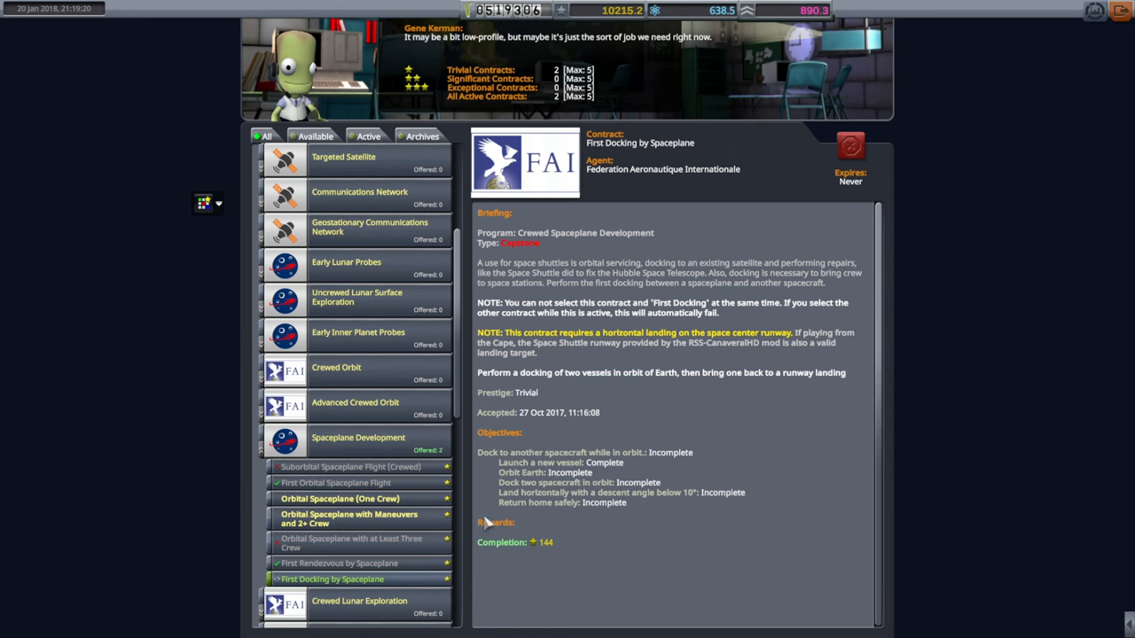
mouse_move(752, 443)
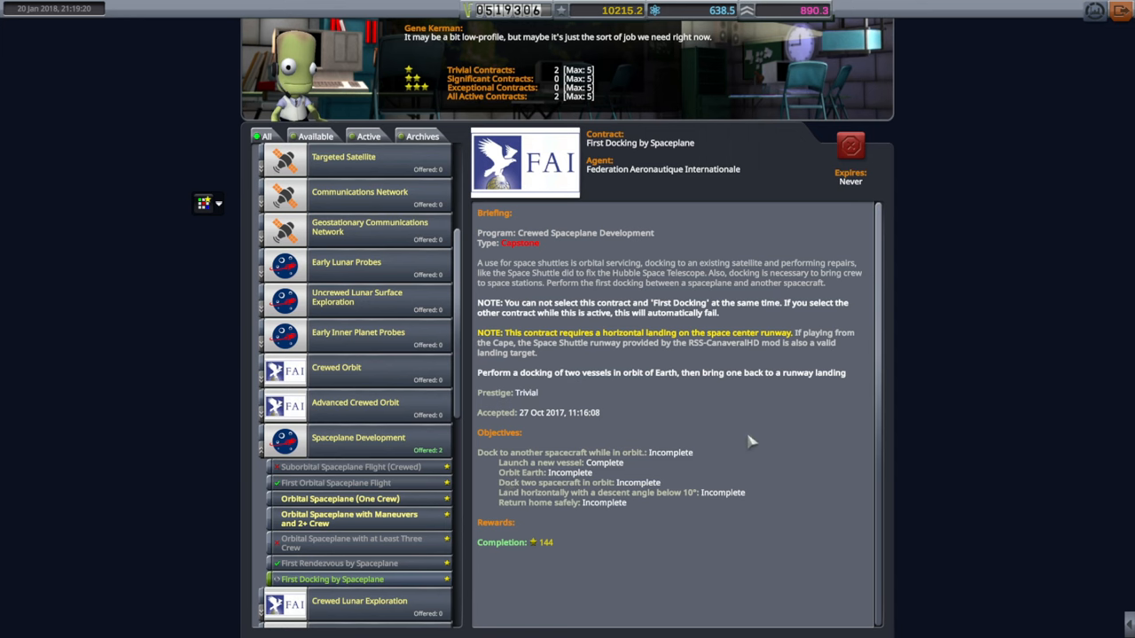
mouse_move(1088, 96)
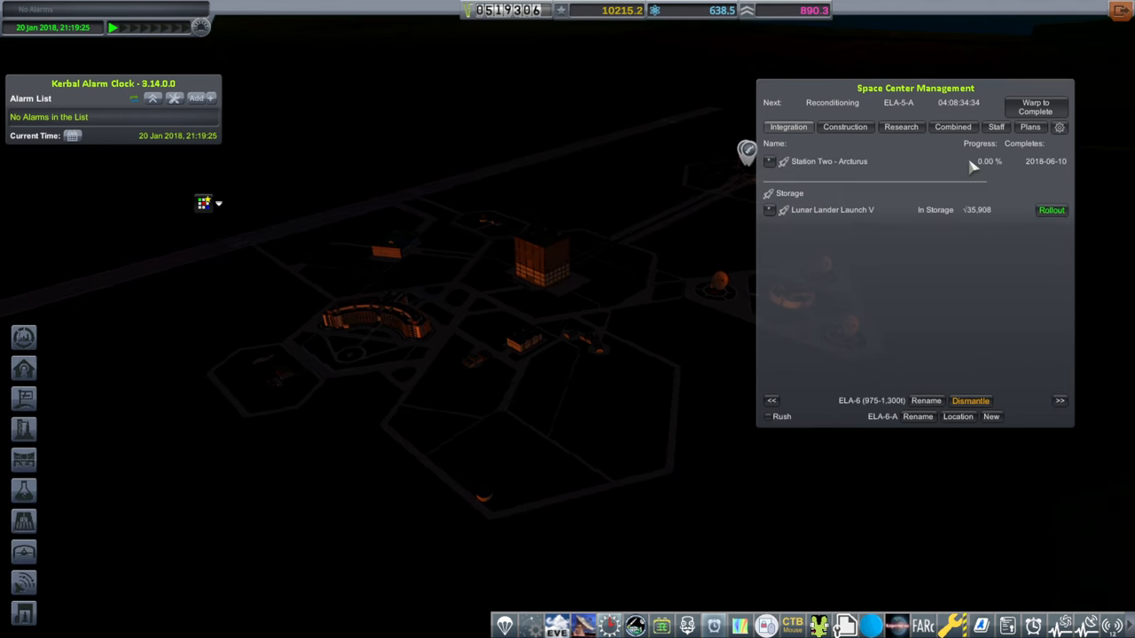
- Warp through Station Two - Arcturus integration, then roll it out to ELA-6-A
left_click(1036, 106)
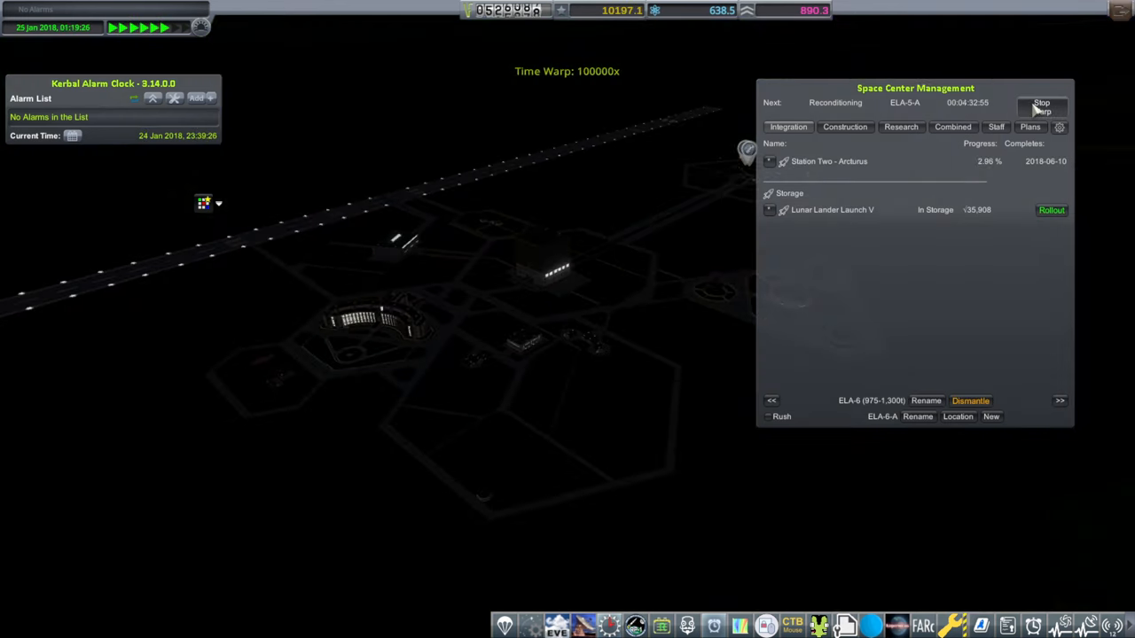
left_click(1041, 105)
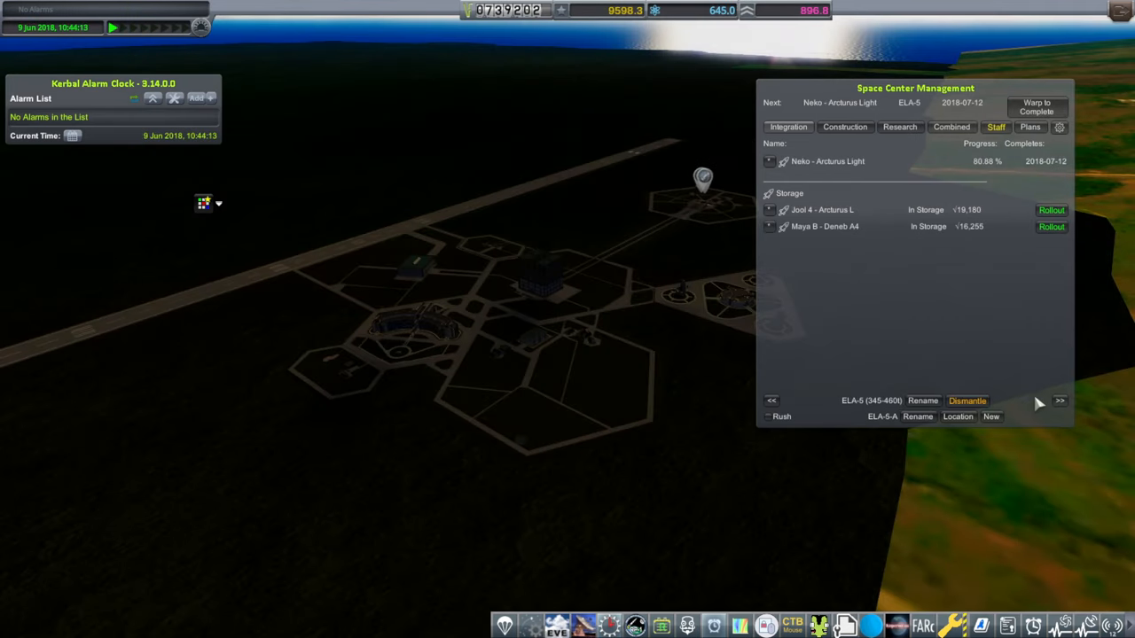
left_click(1059, 401)
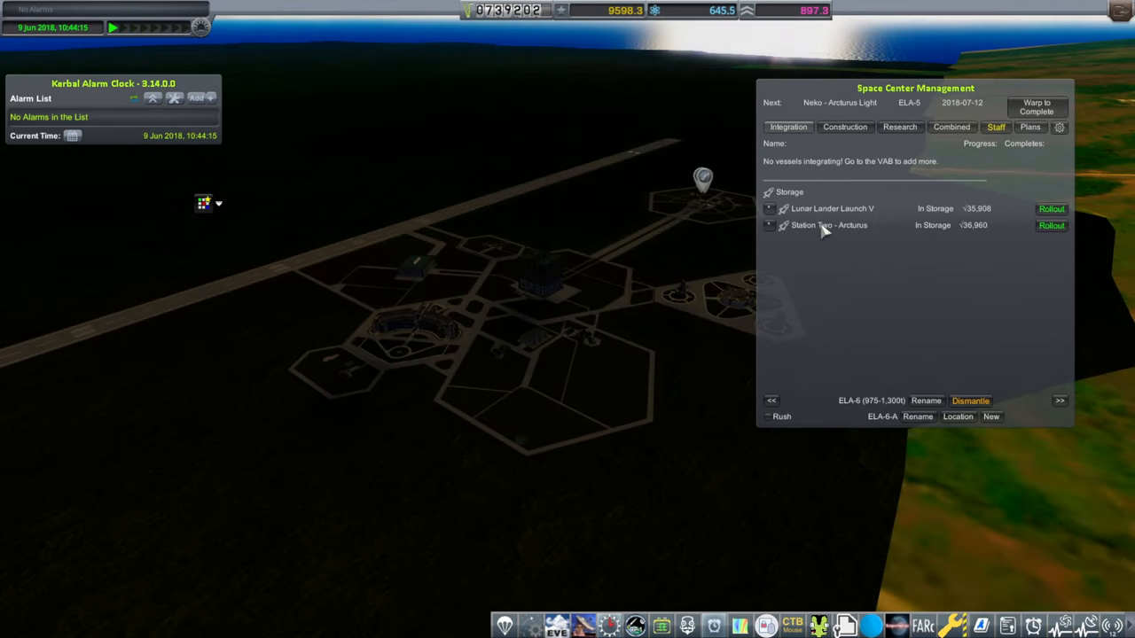
left_click(1051, 225)
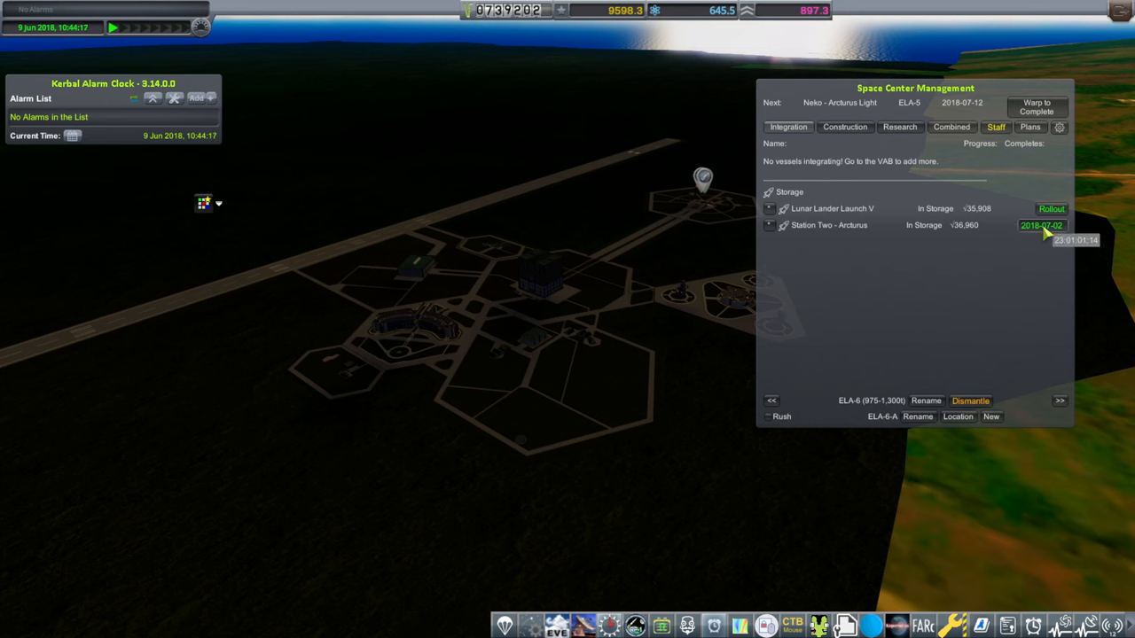
left_click(1051, 225)
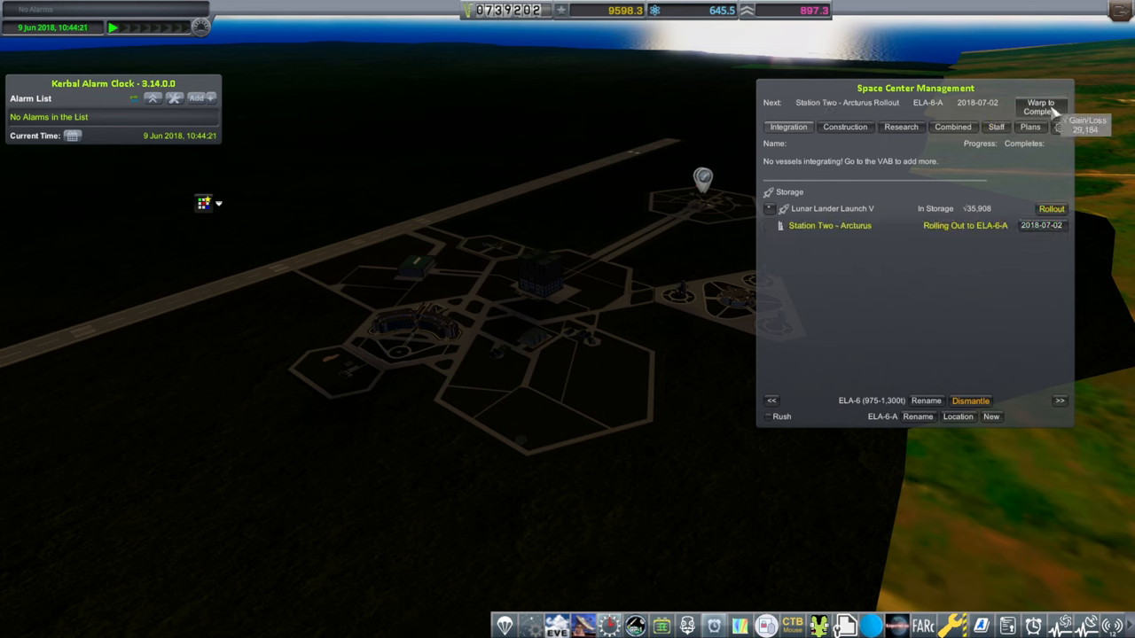
left_click(1044, 107)
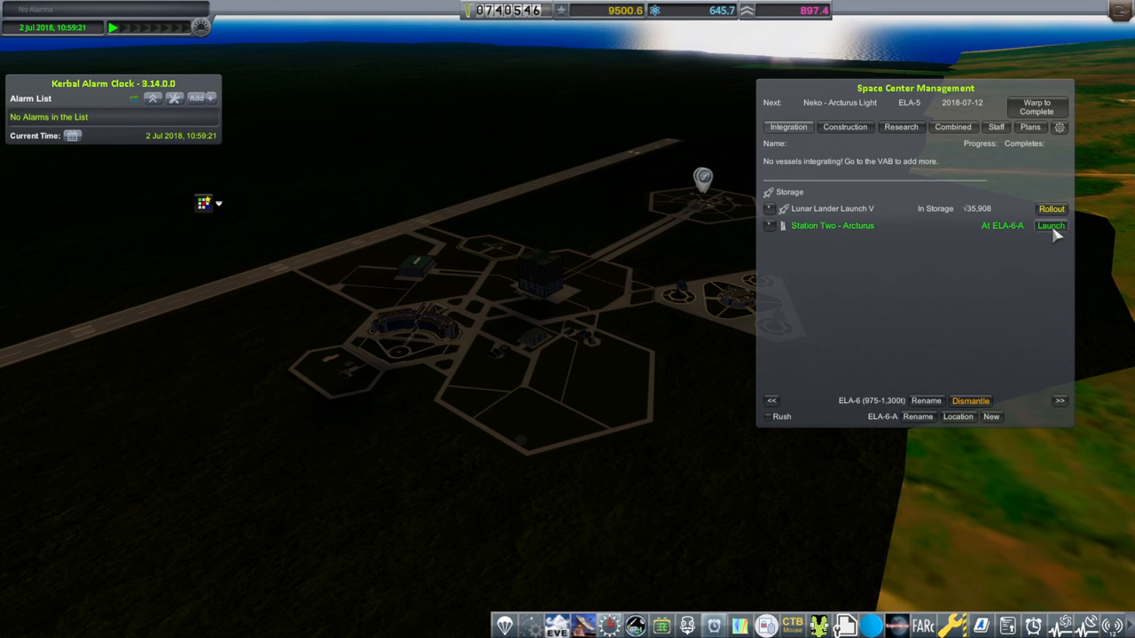
- Launch Station Two - Arcturus from ELA-6-A and fly the Smart A.S.S. ascent
left_click(1051, 225)
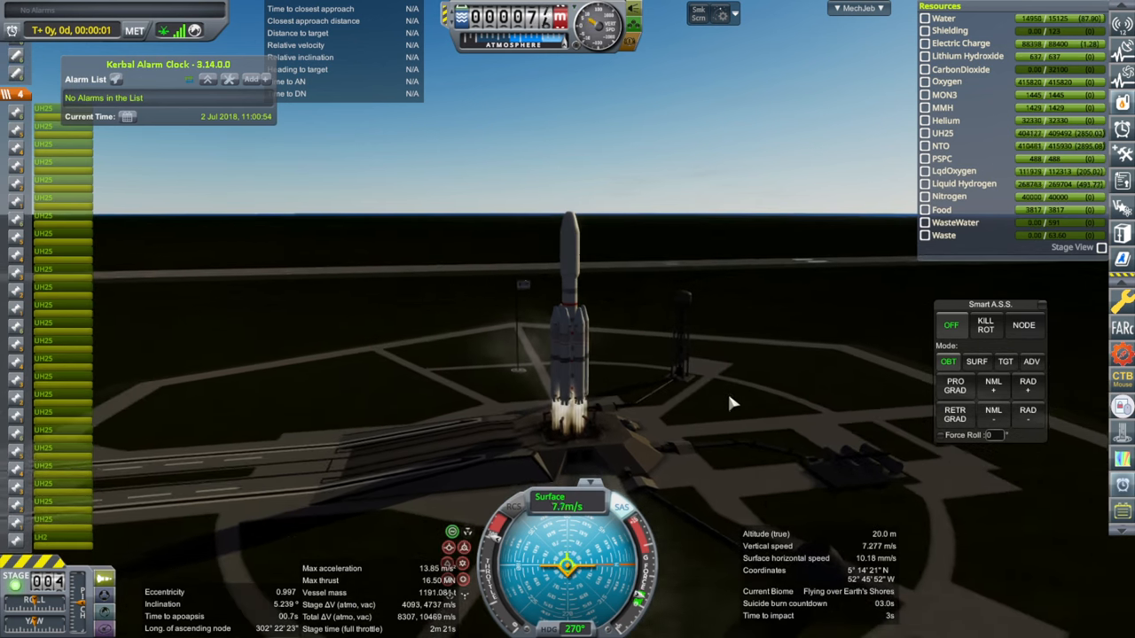
left_click(976, 361)
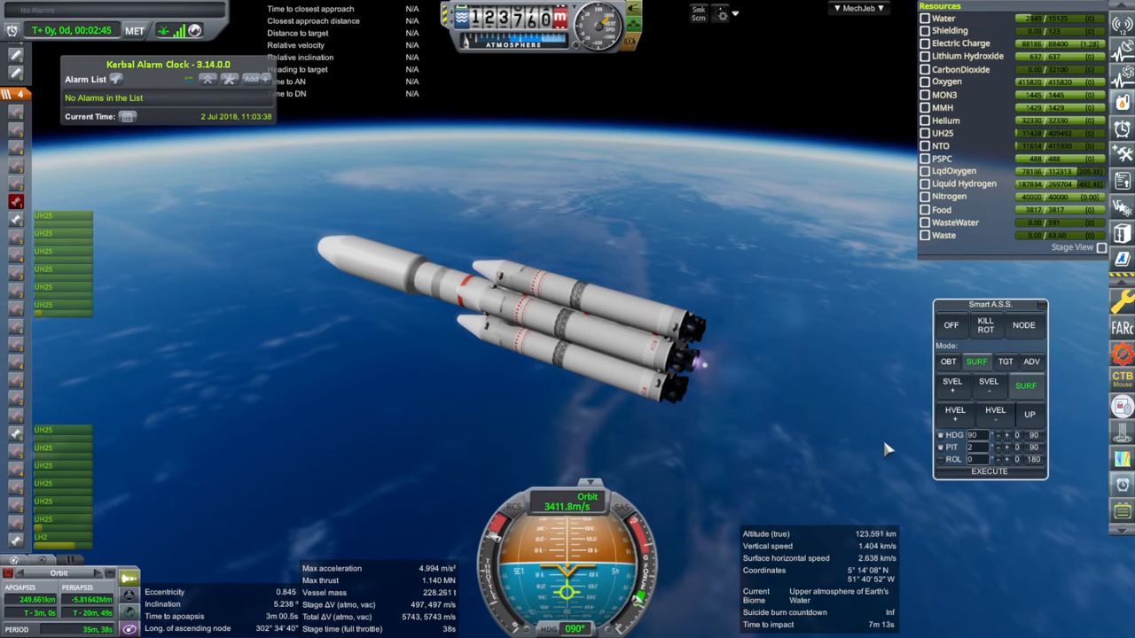
- Stage off the boosters and burn to a 500.6 km by 291.3 km orbit
key("space")
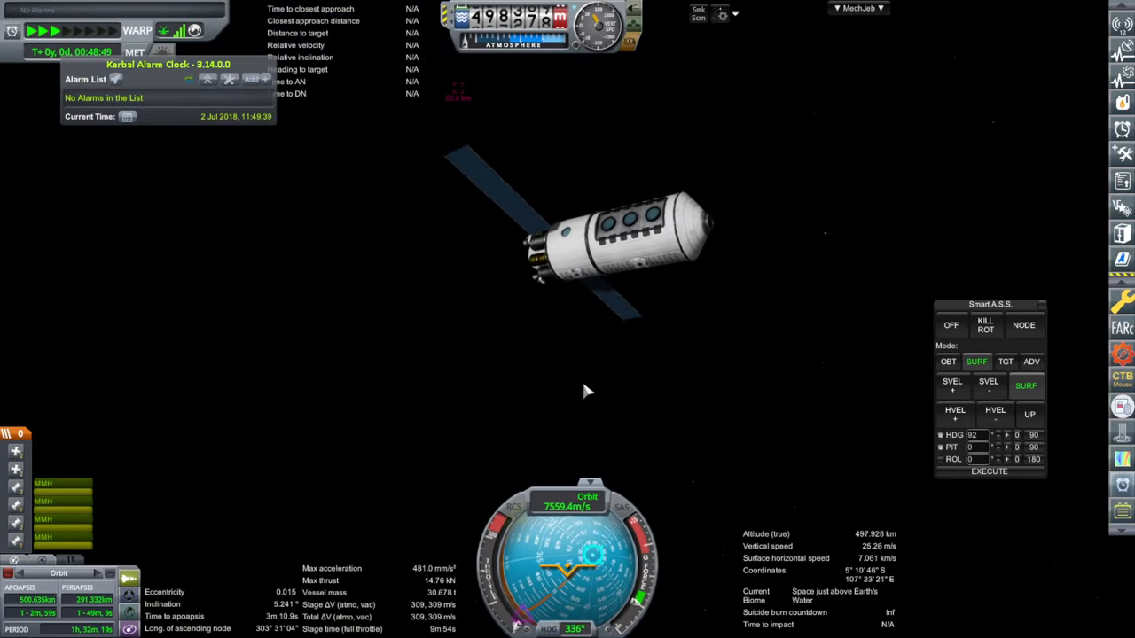
- Leave the flight for the Space Center and open the R&D tech tree
left_click(948, 361)
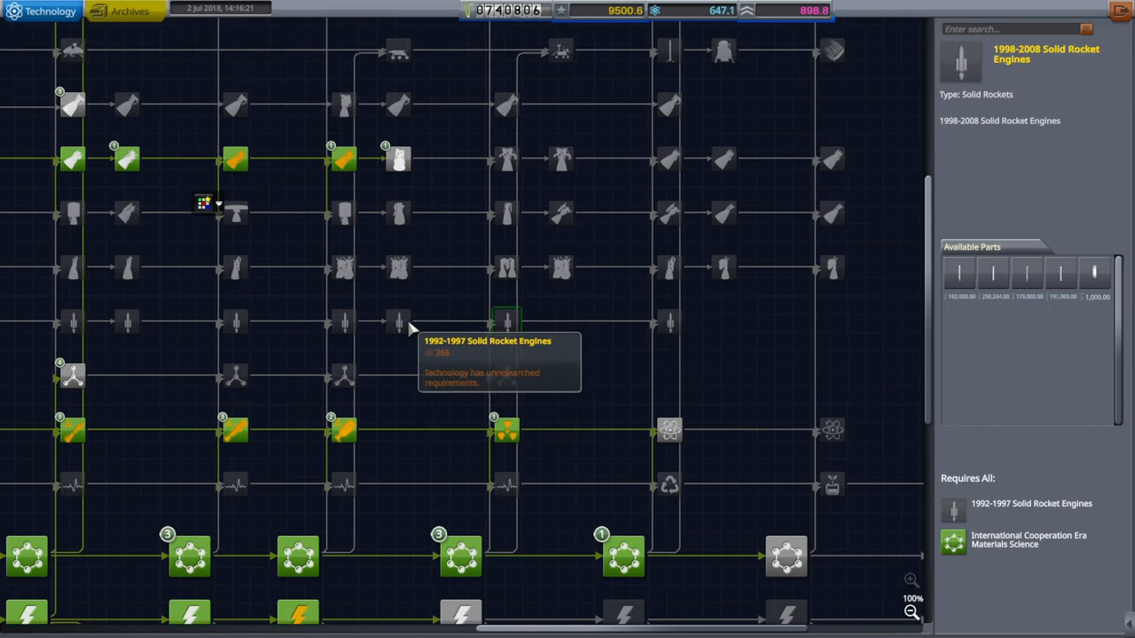
- Inspect the FRSC Engines technology, then close the tech tree
left_click(398, 213)
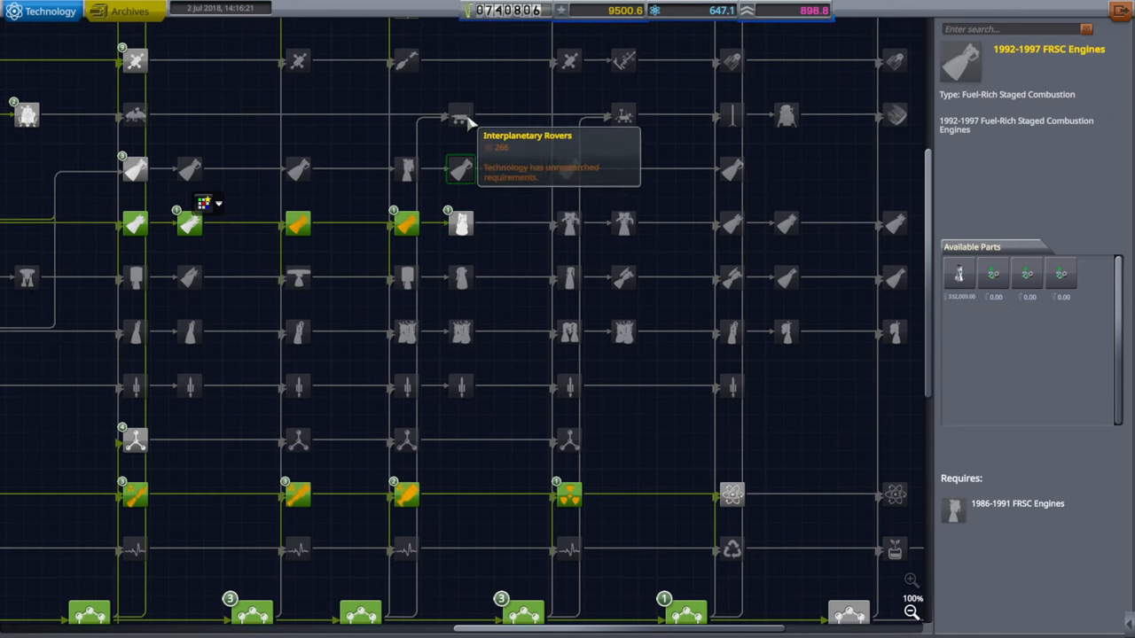
left_click(459, 113)
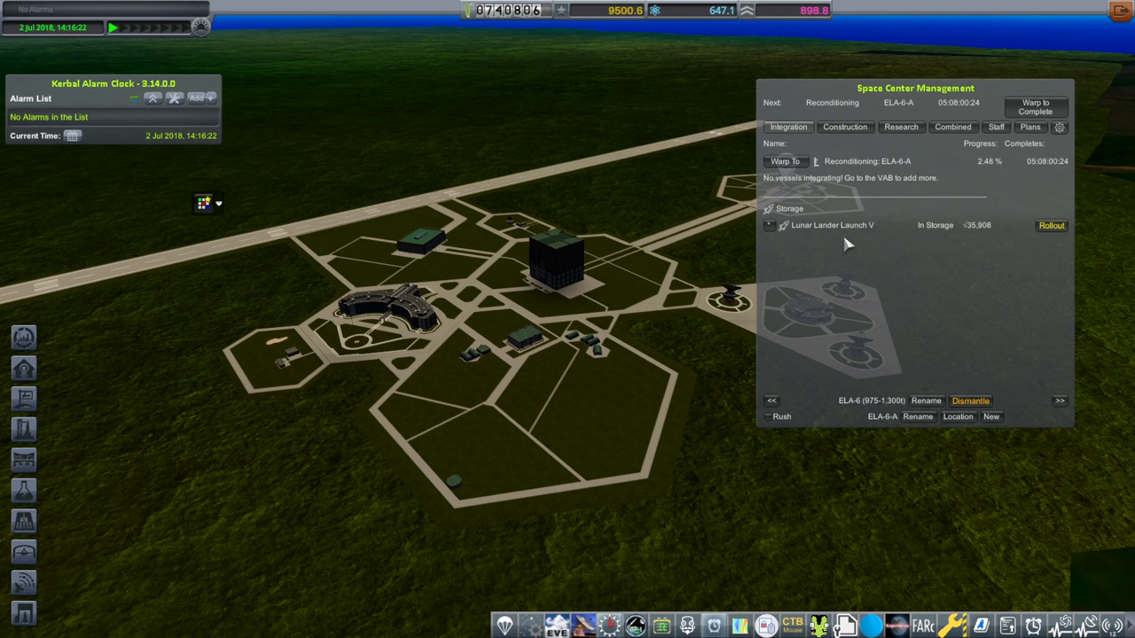
mouse_move(736, 319)
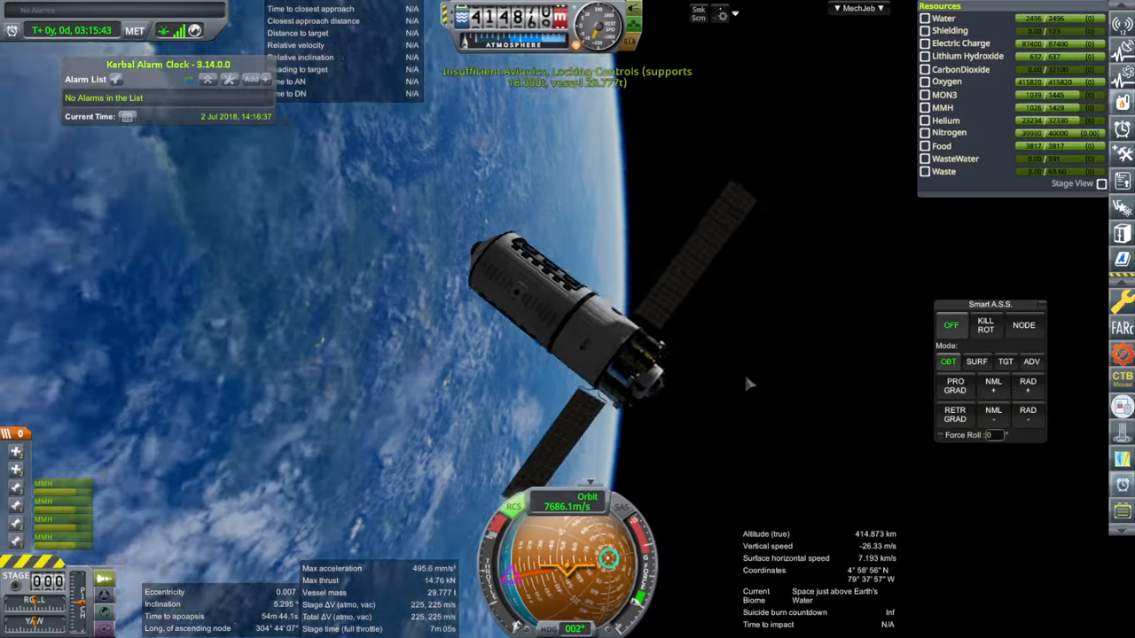
left_click(985, 325)
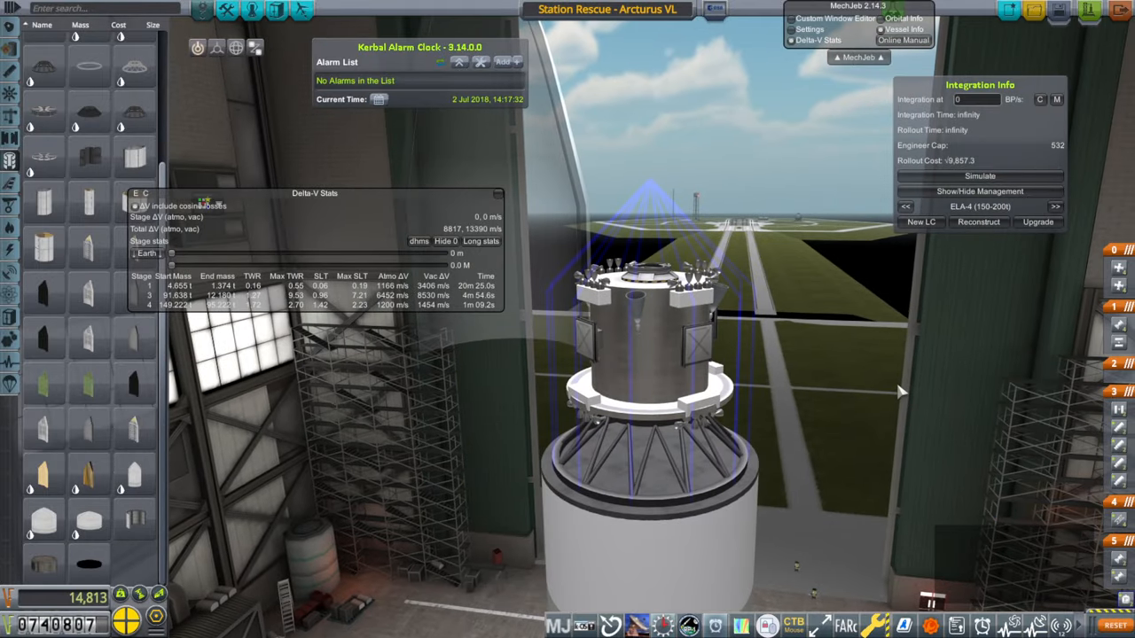
mouse_move(803, 376)
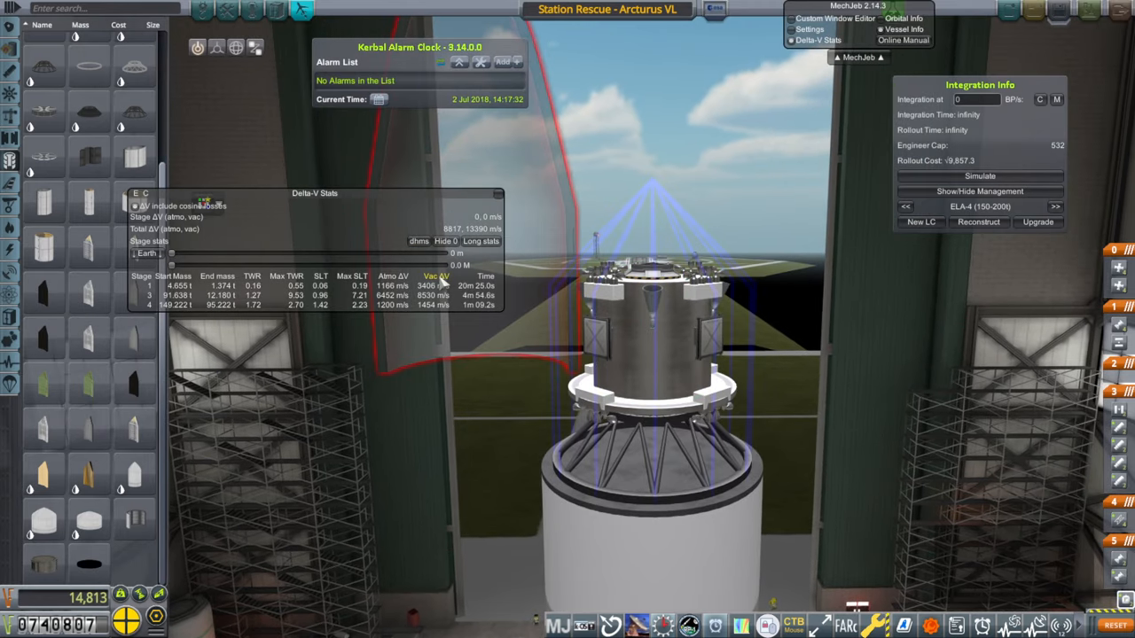
- Dismiss the failed editor checks warning and begin renovating launch complex ELA-4
left_click(656, 310)
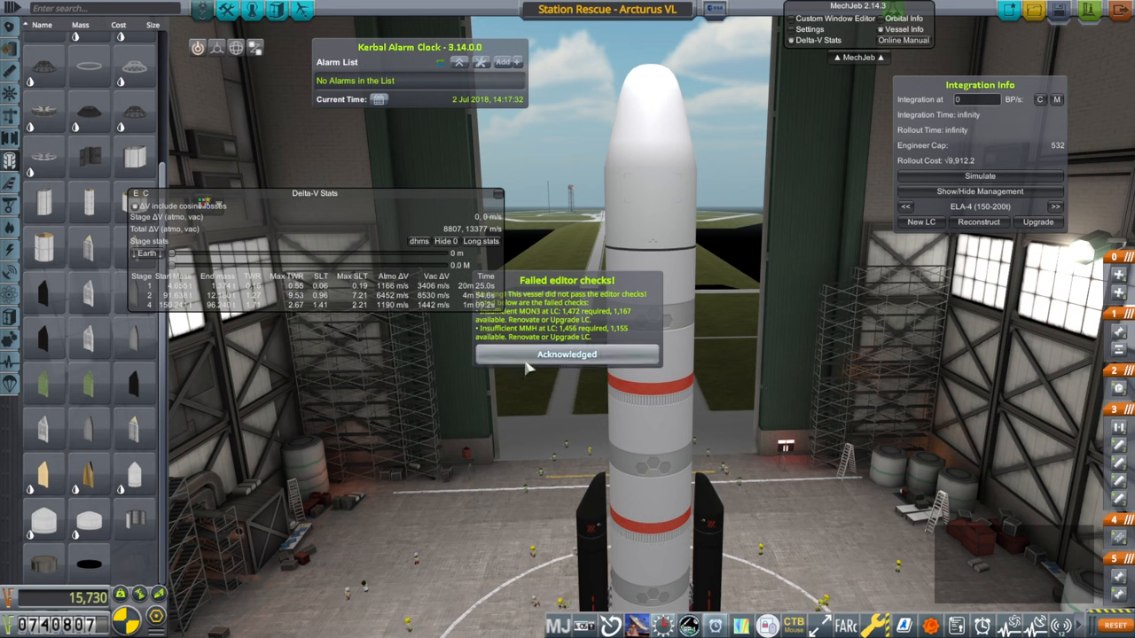
left_click(567, 355)
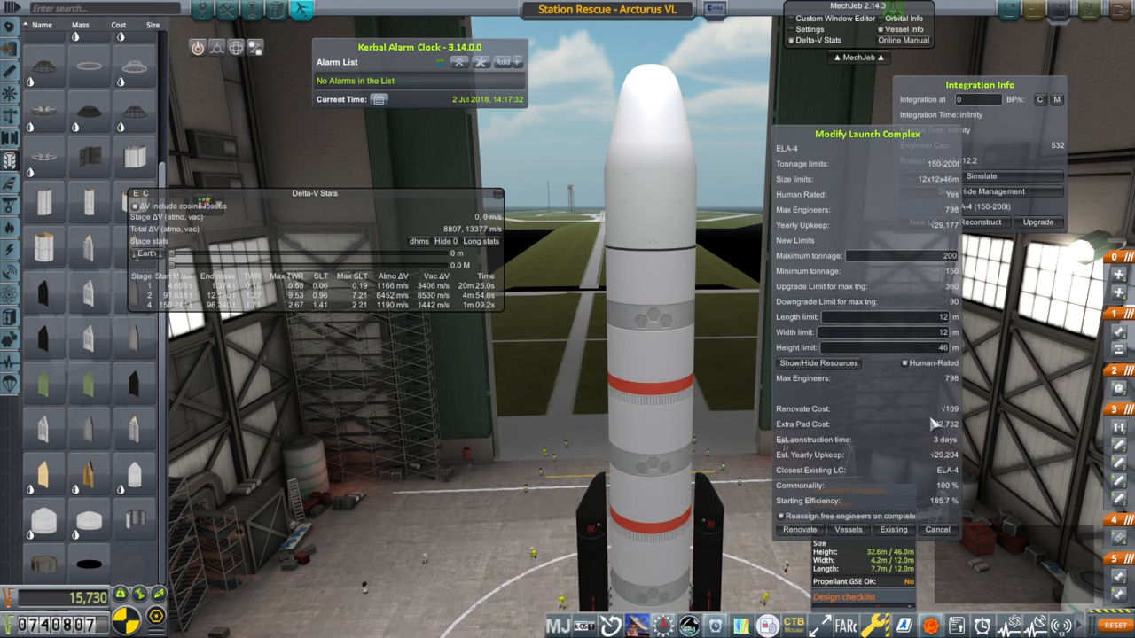
left_click(798, 529)
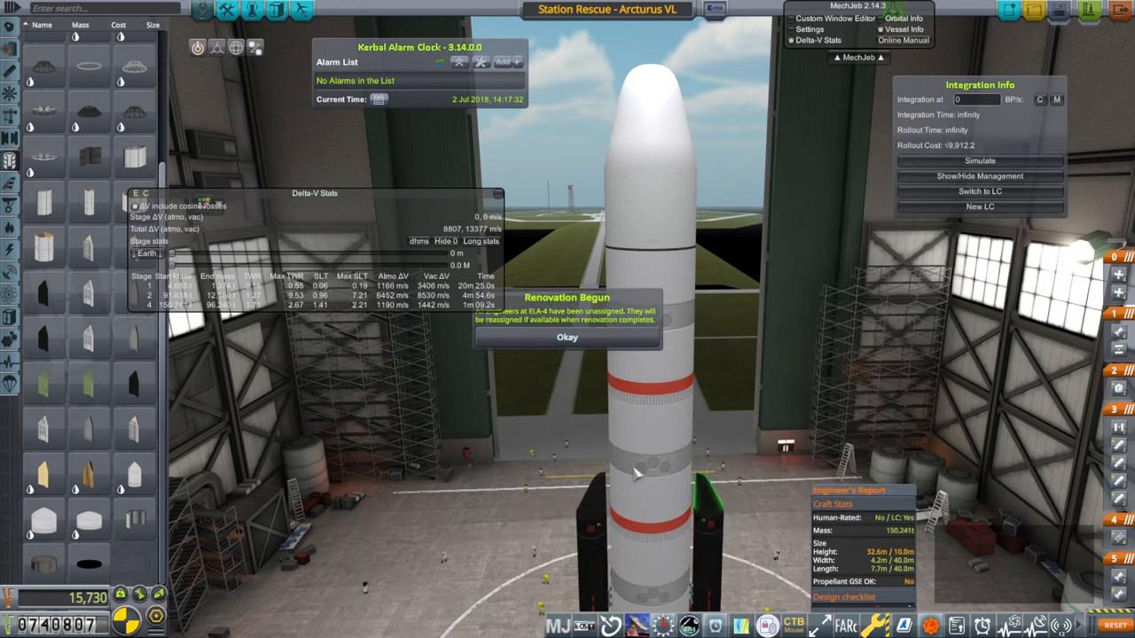
left_click(567, 337)
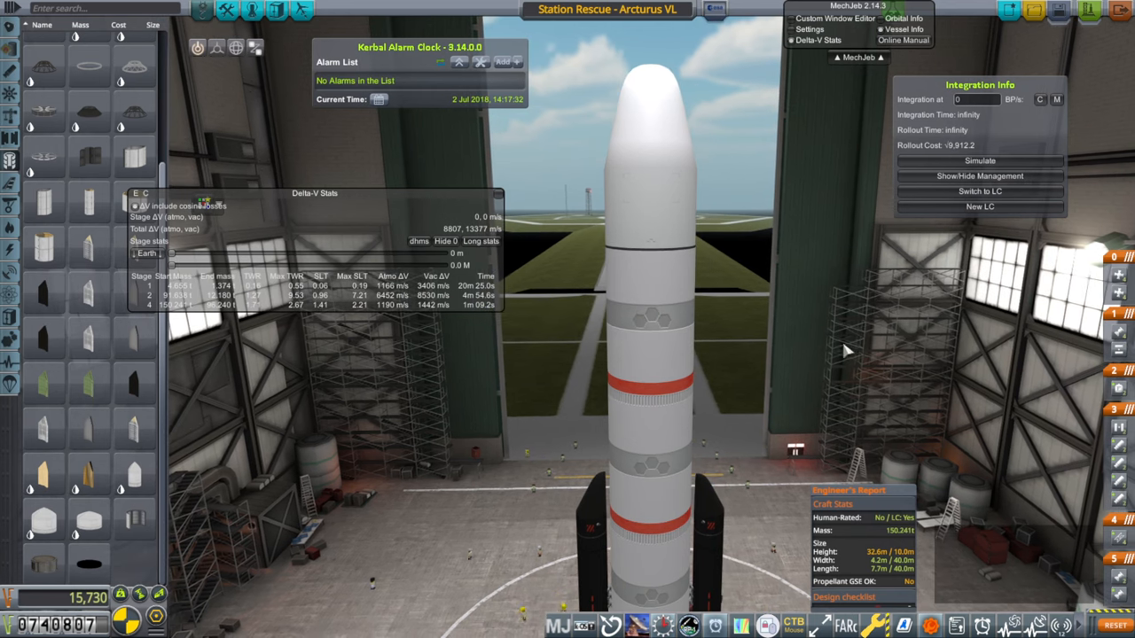
mouse_move(927, 257)
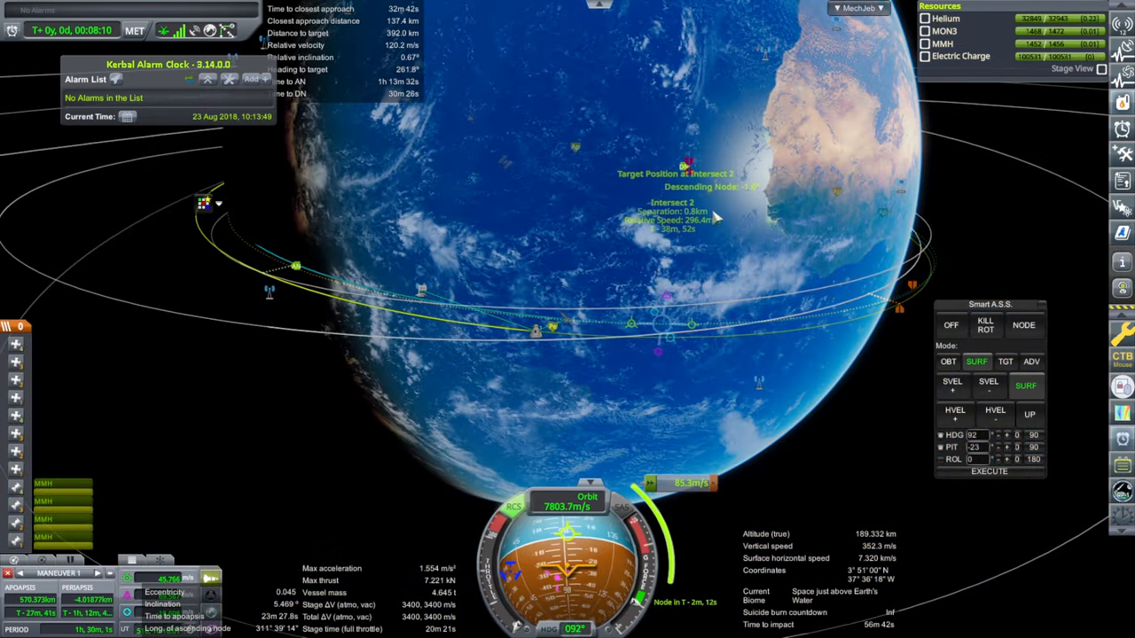
- Adjust the view while closing on the station with Smart A.S.S. at RVEL-
scroll("down", 3)
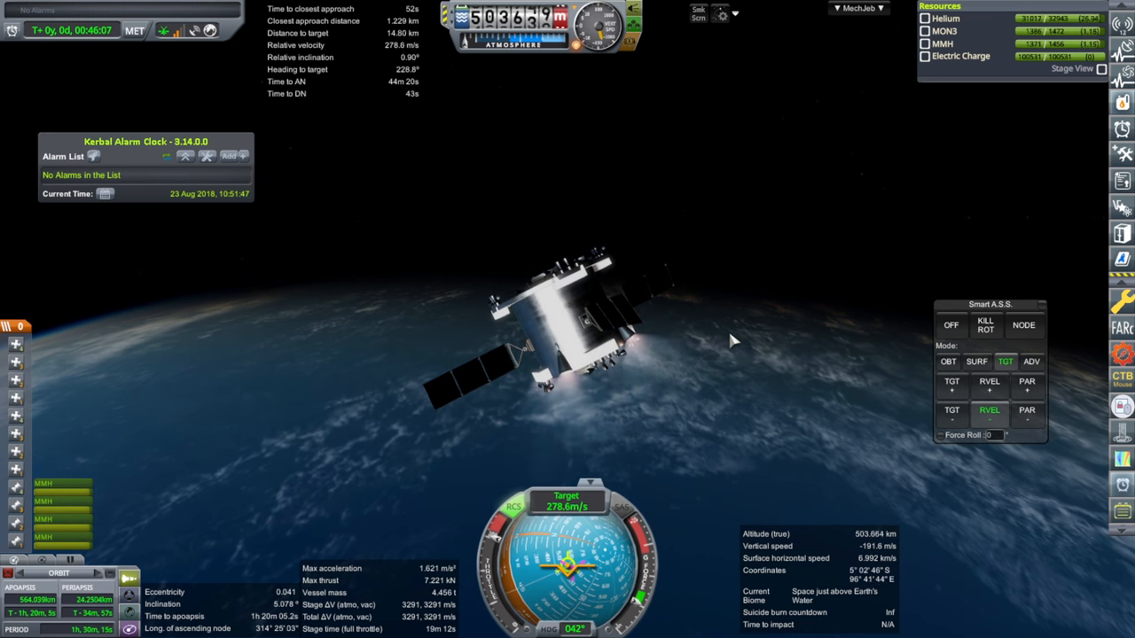
- Burn retrograde to target, braking to 15.2 m from the station at 2.2 m/s
left_click(985, 324)
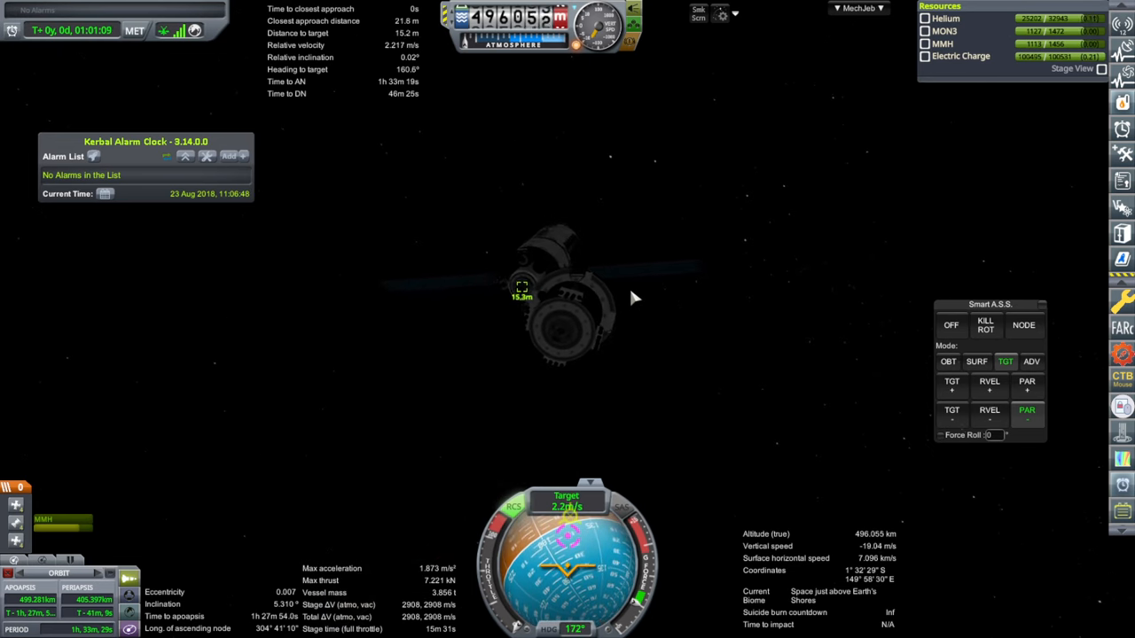
- Translate with RCS to 5.4 m from the station and kill rotation in Smart A.S.S
left_click(985, 325)
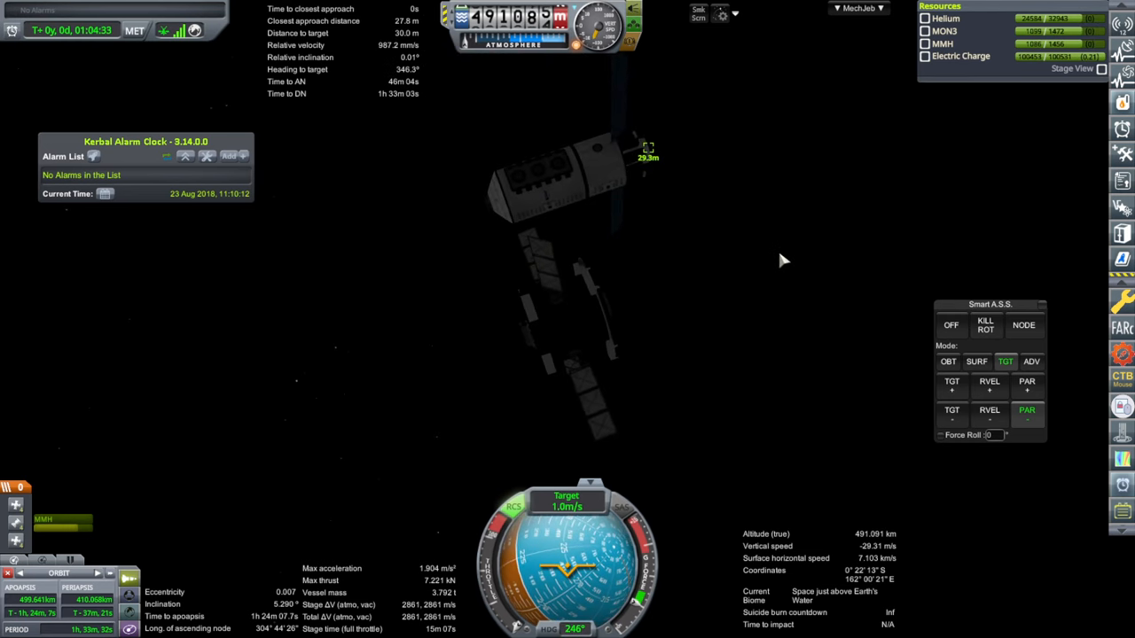
left_click(985, 324)
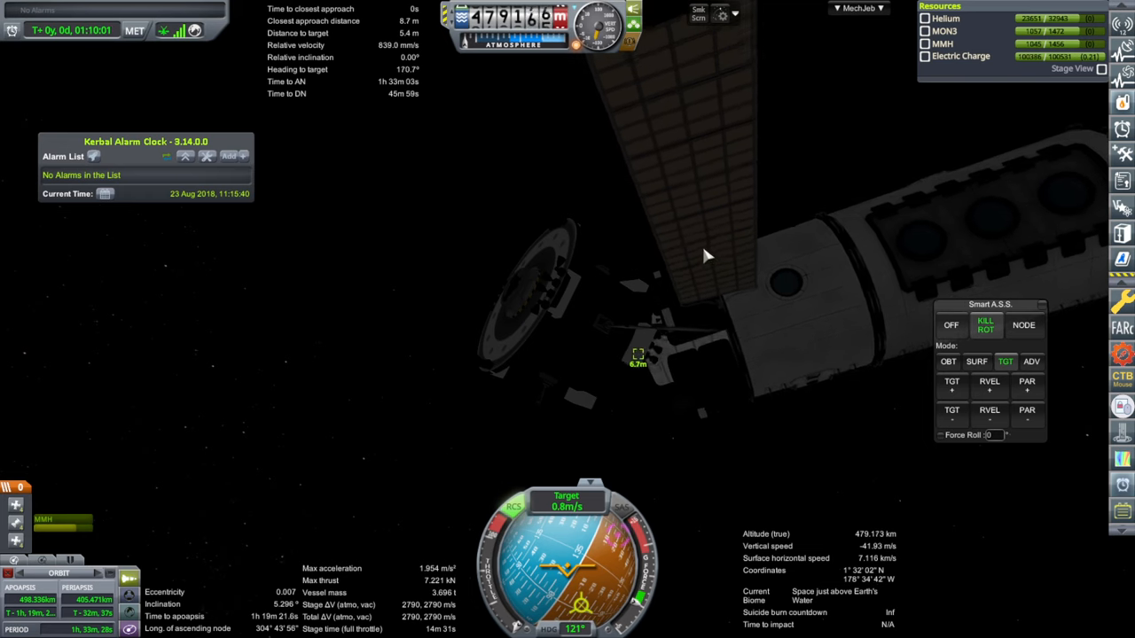
- Maneuver around the station and set its docking port as target, about 7.3 m out
left_click(1027, 410)
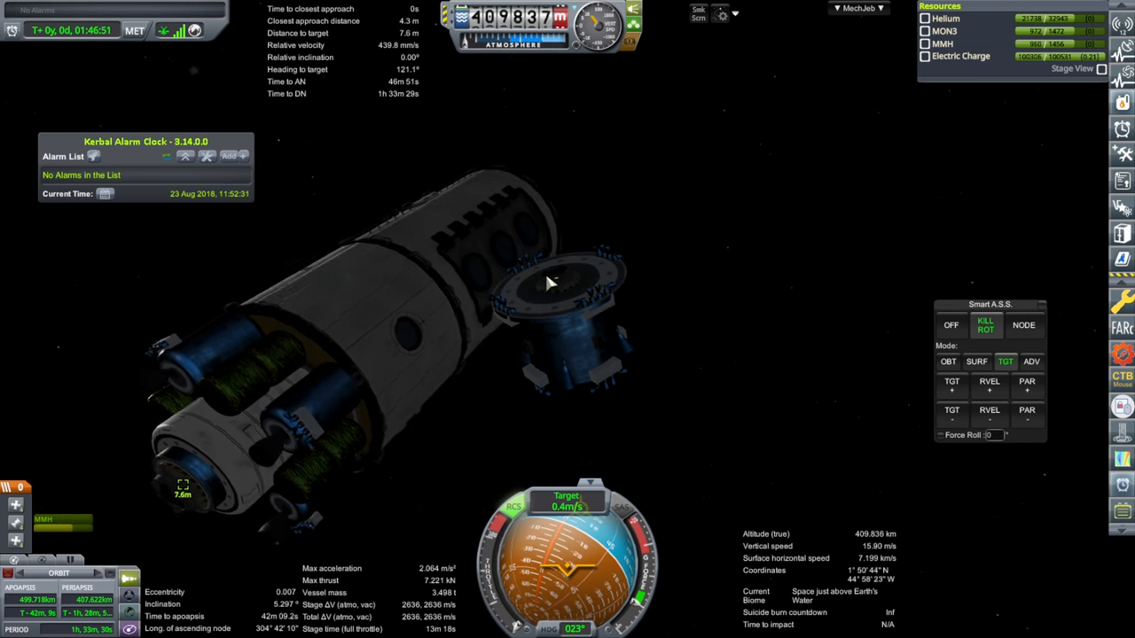
left_click(951, 409)
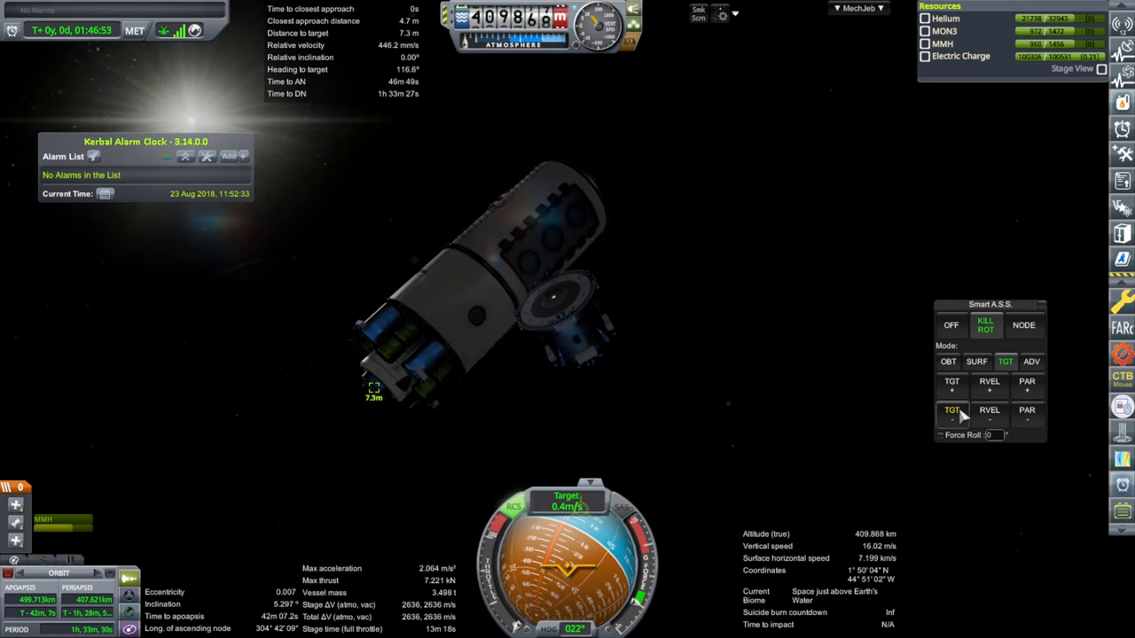
- Orient toward the target docking port and close the last meters until the ports connect
left_click(1027, 410)
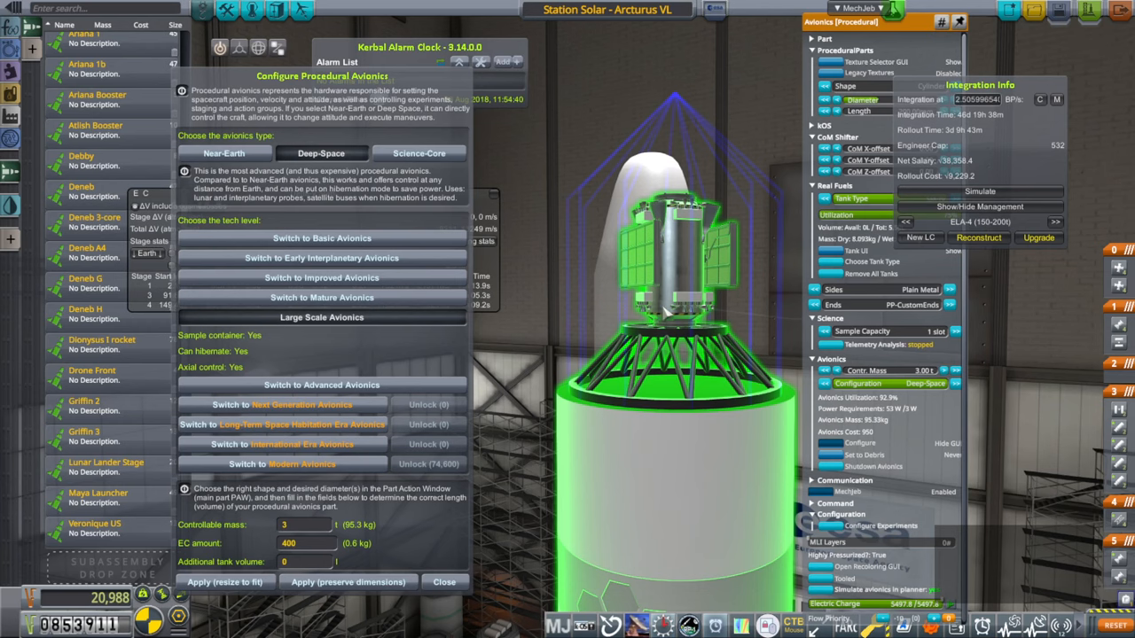
- Review Delta-V stats and add Station Solar - Arcturus VL to the KCT build queue
left_click(444, 582)
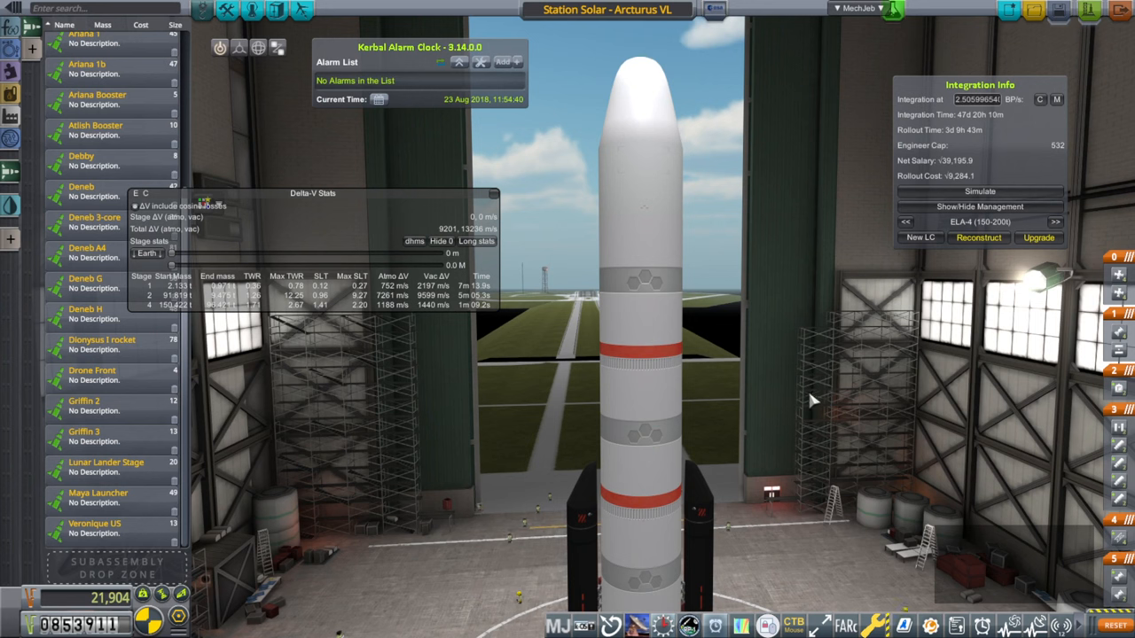
mouse_move(1072, 39)
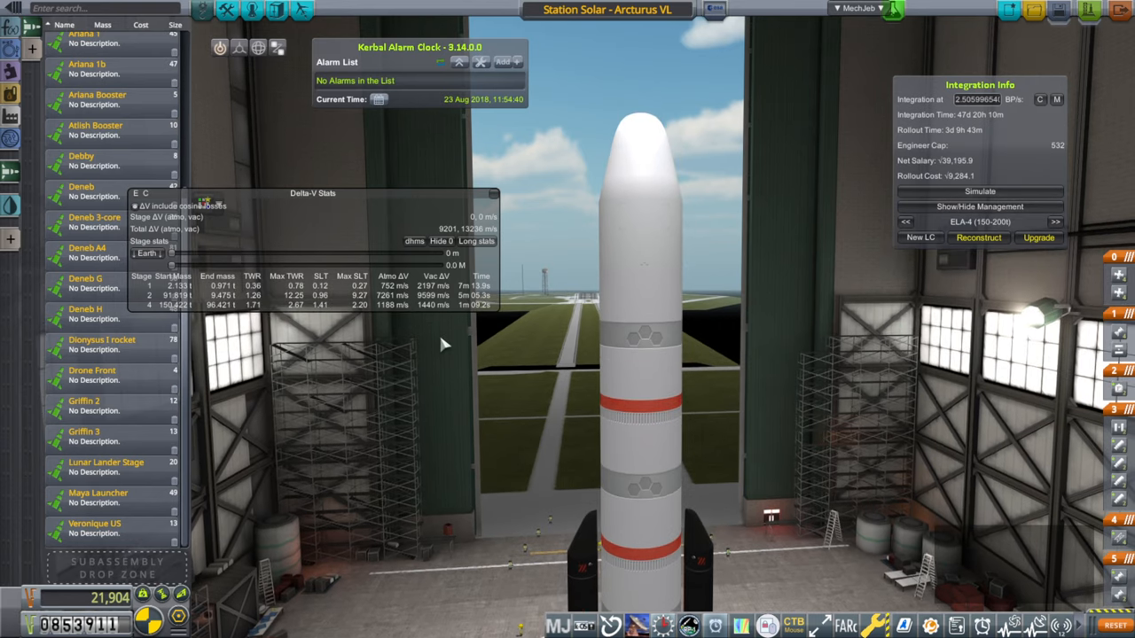
mouse_move(814, 296)
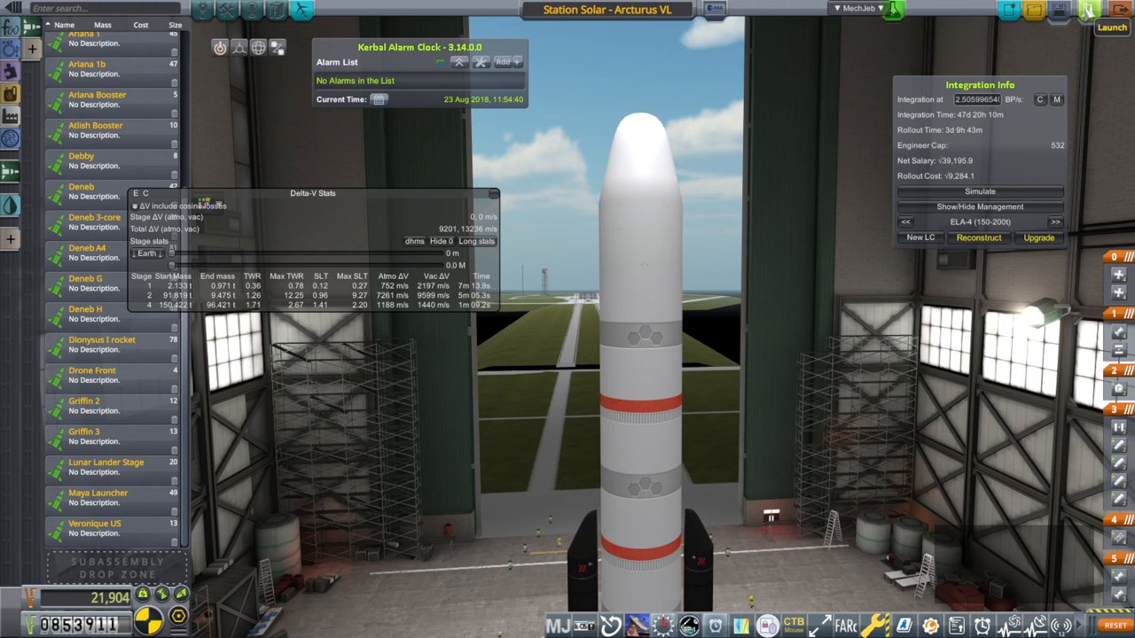
left_click(1110, 27)
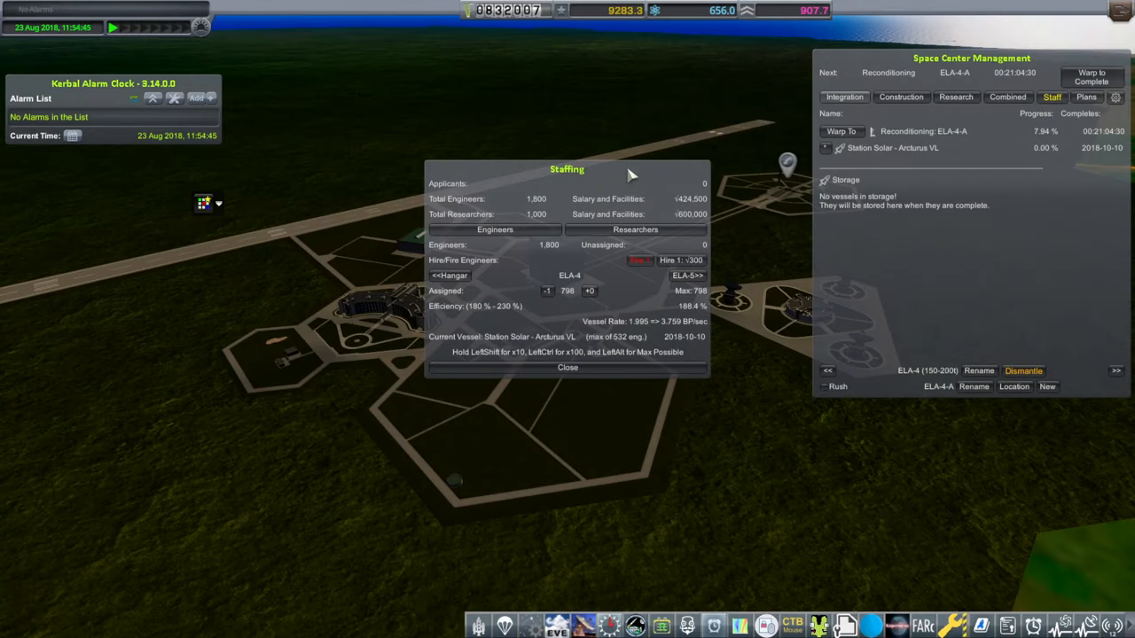
- Cut ELA-5 to 302 engineers and rush Station Solar to finish by 2018-09-24
left_click_drag(567, 169, 576, 199)
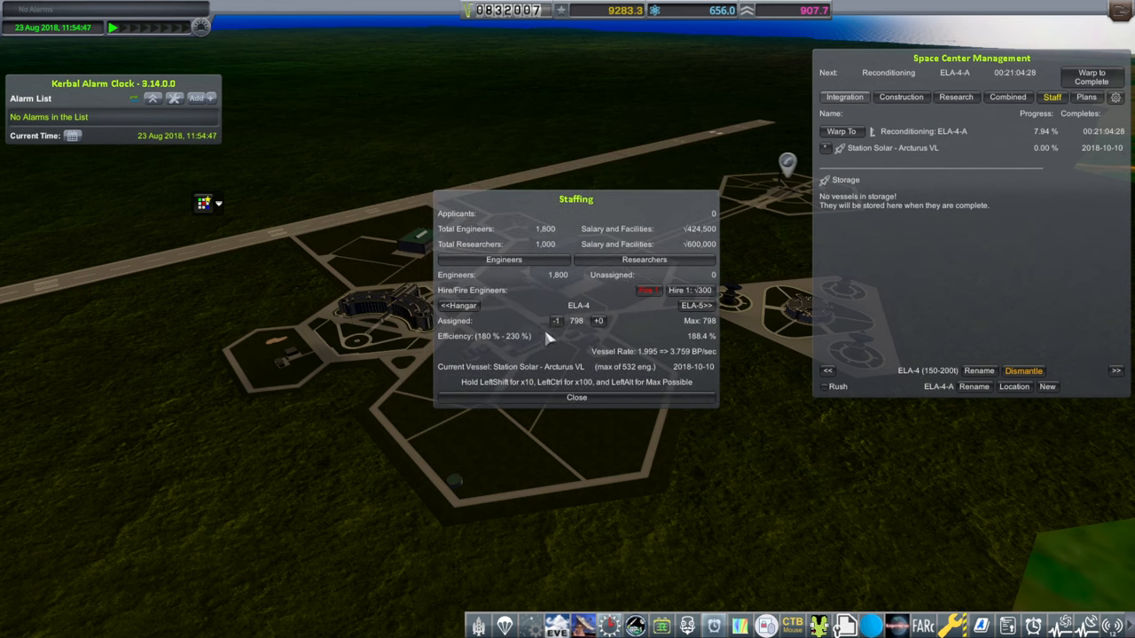
left_click(697, 305)
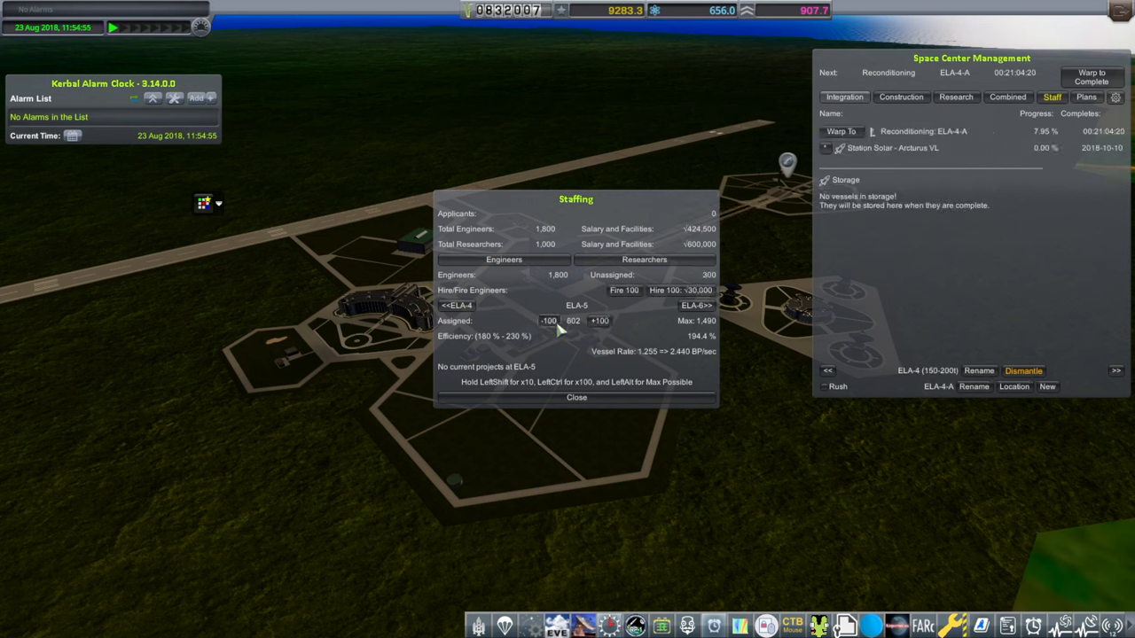
left_click(457, 305)
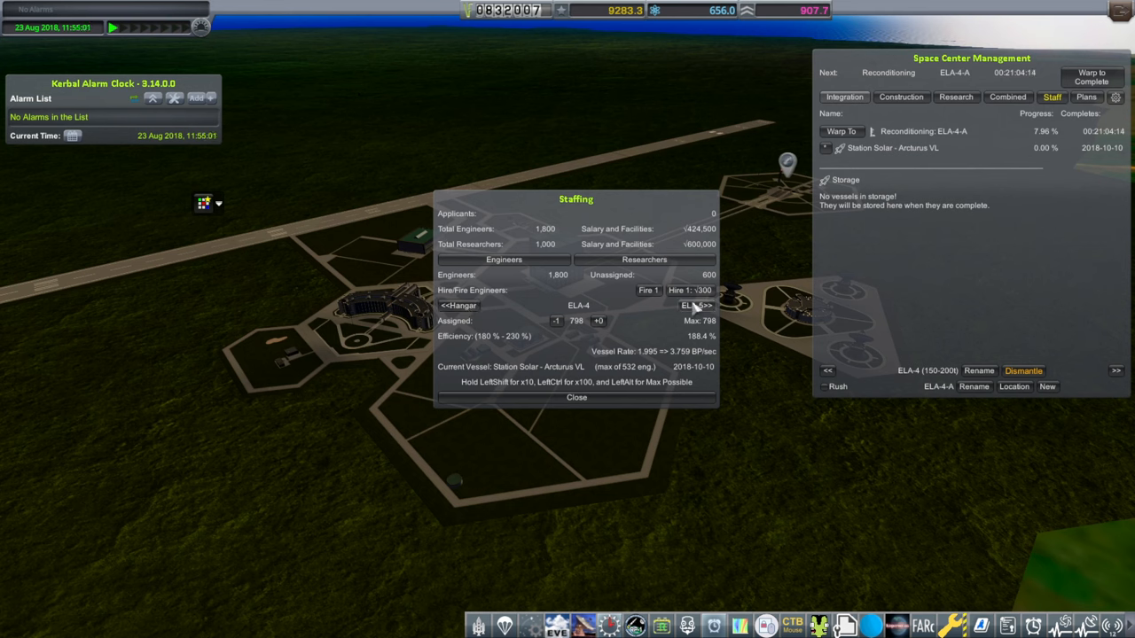
left_click(696, 305)
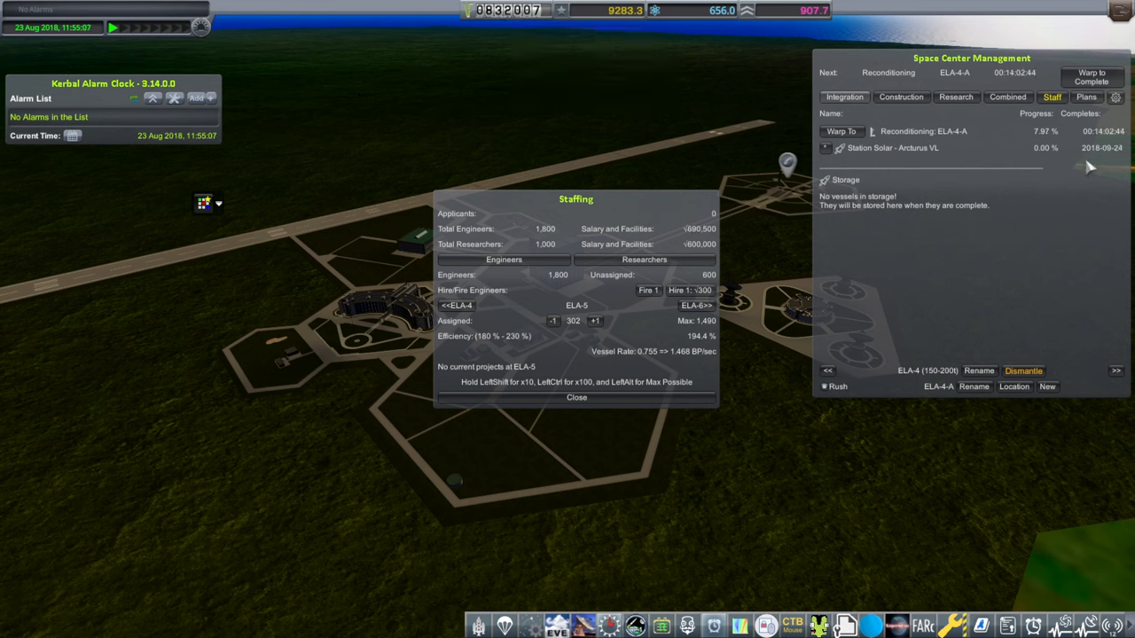
mouse_move(1082, 168)
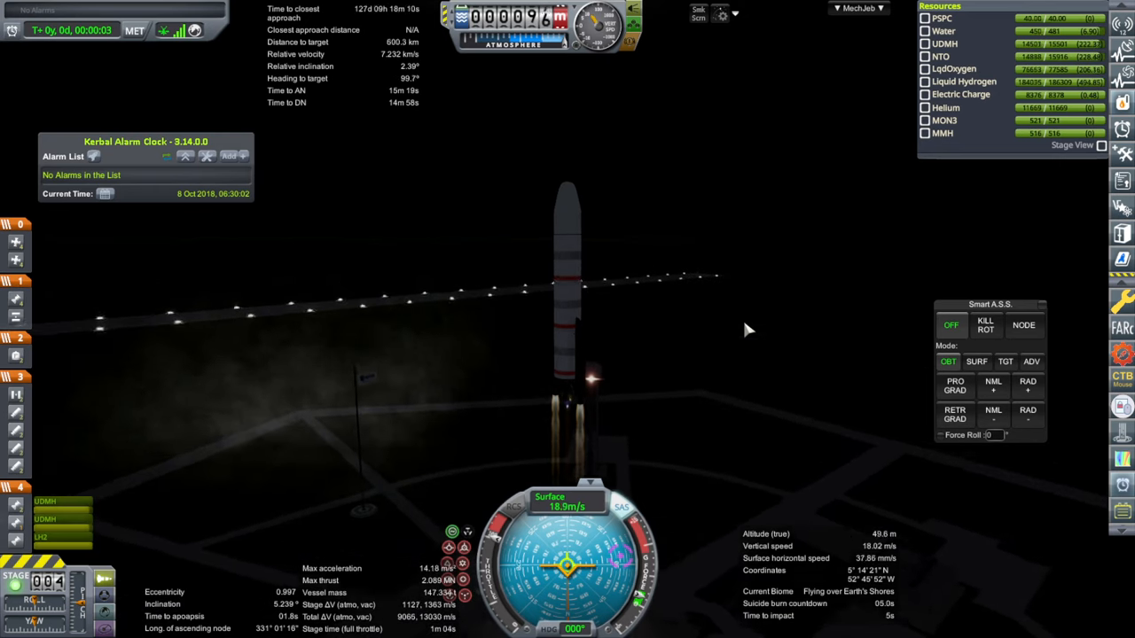
- Launch Station Solar from the pad and follow the separated piece as it descends
left_click(975, 361)
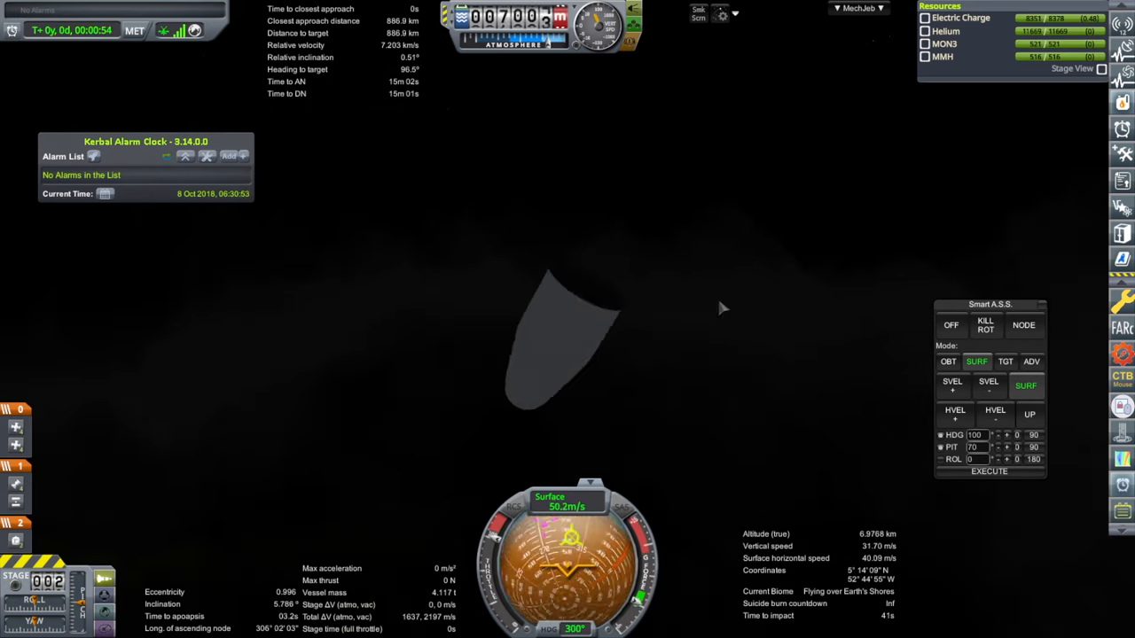
mouse_move(703, 281)
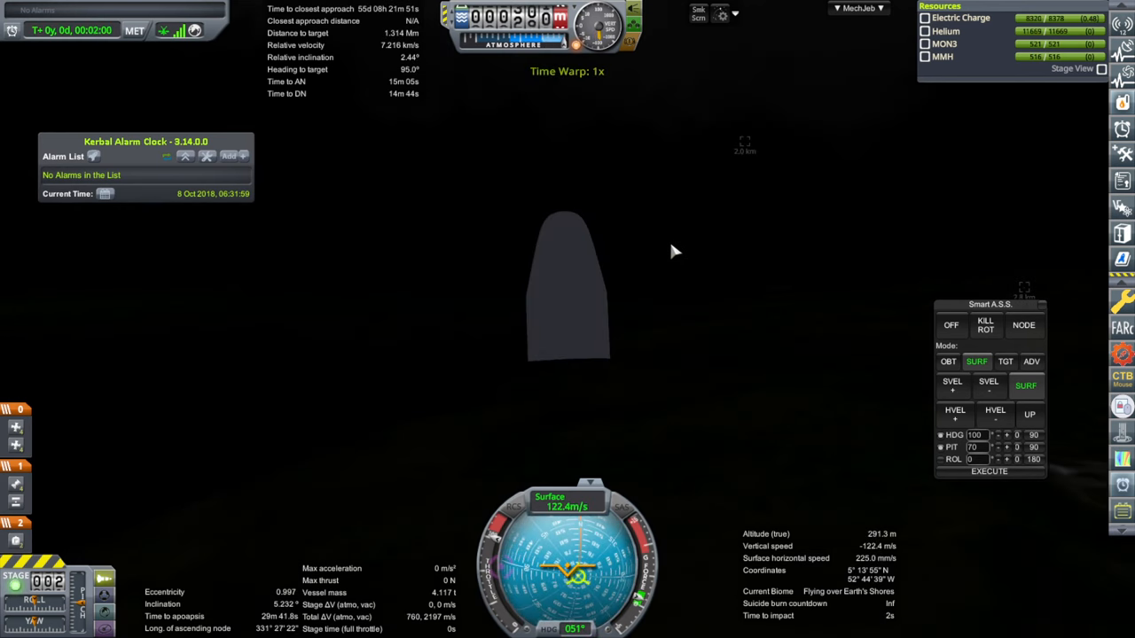
mouse_move(675, 256)
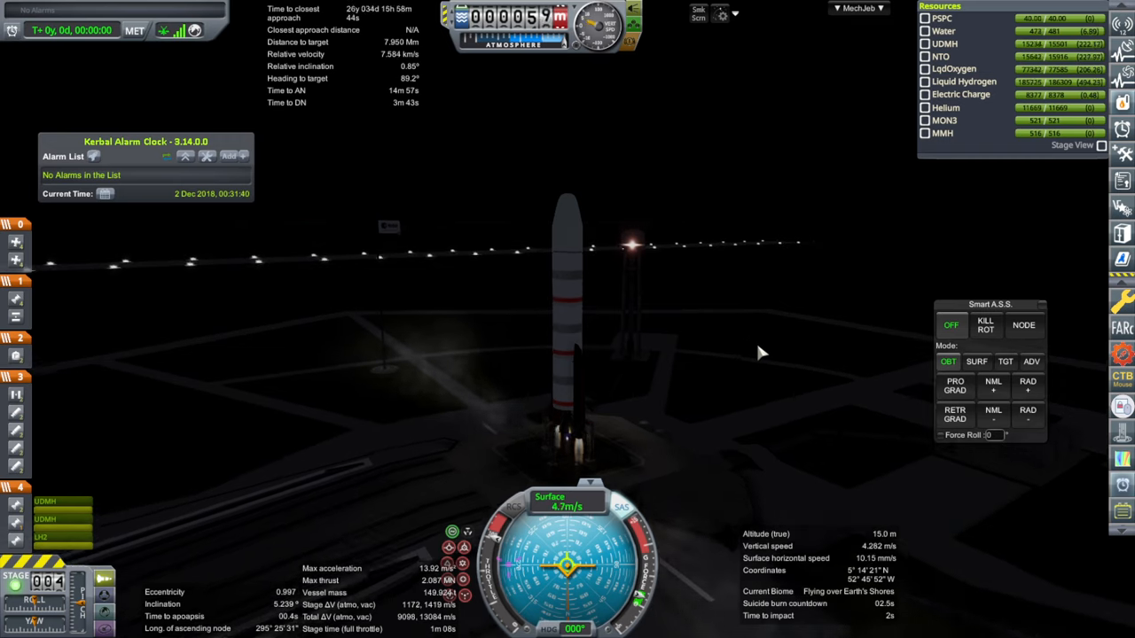
- Ascend prograde to about 408 km orbit and burn toward a 587.5 m closest approach
left_click(975, 361)
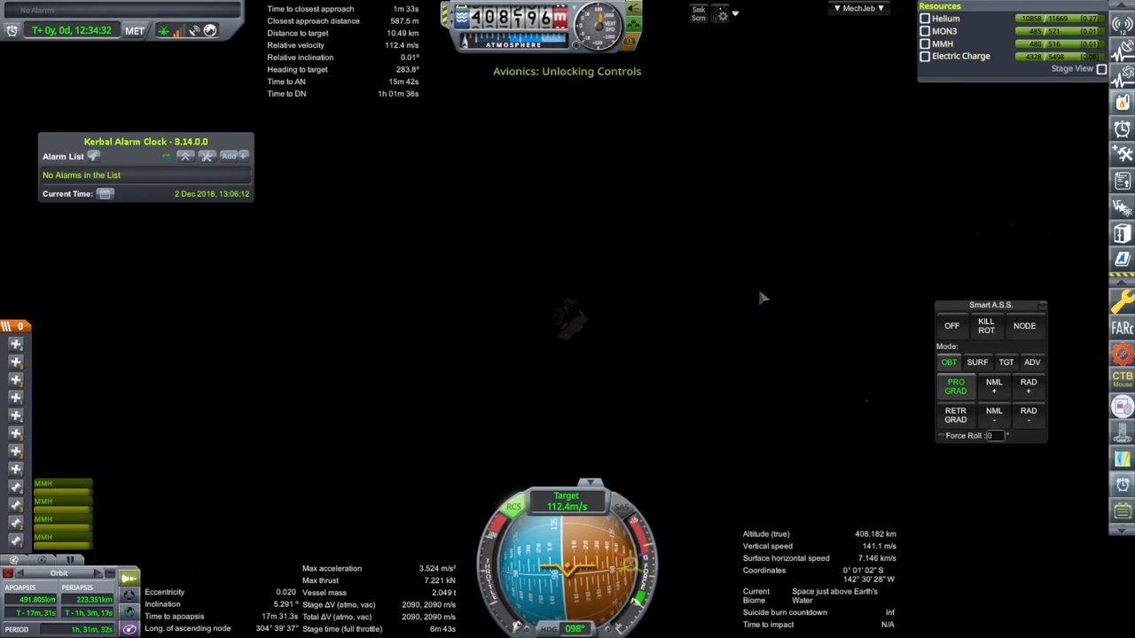
- Set Smart A.S.S. to TGT and RVEL-, kill relative velocity, and dock with RCS
left_click(1006, 362)
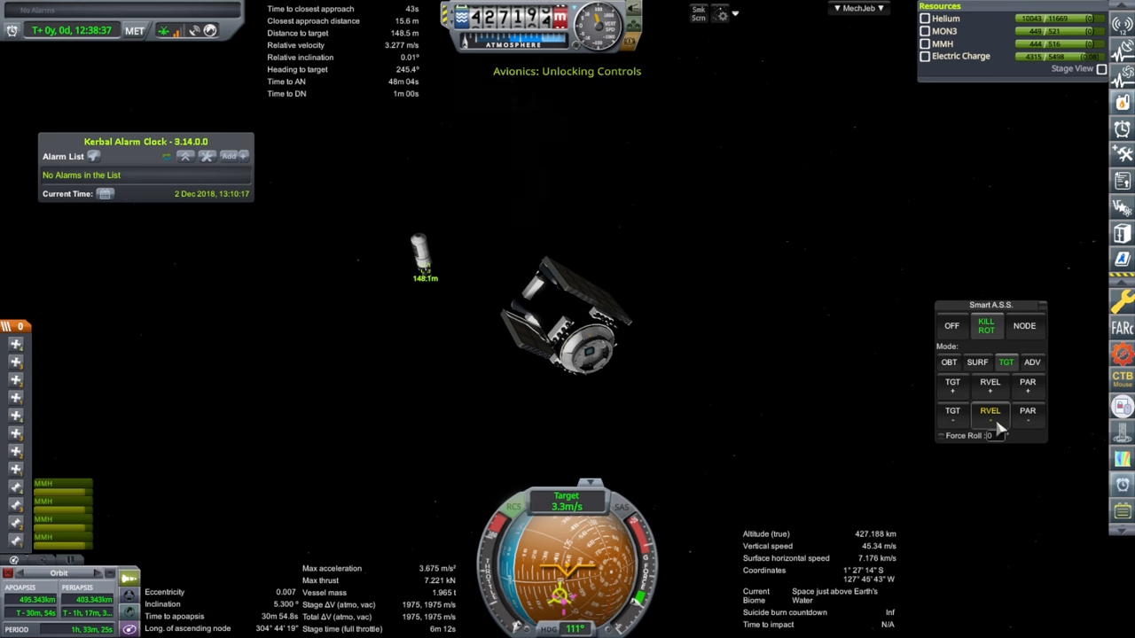
left_click(1028, 410)
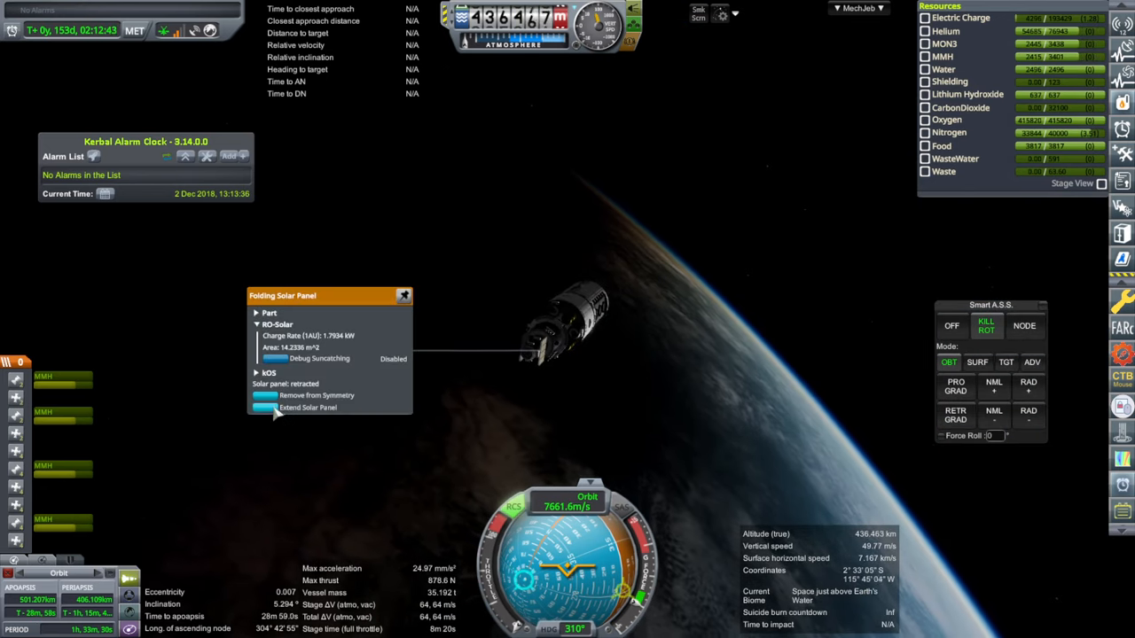
- Try extending the Folding Solar Panel, see the stowed warning, and resume flight
left_click(308, 407)
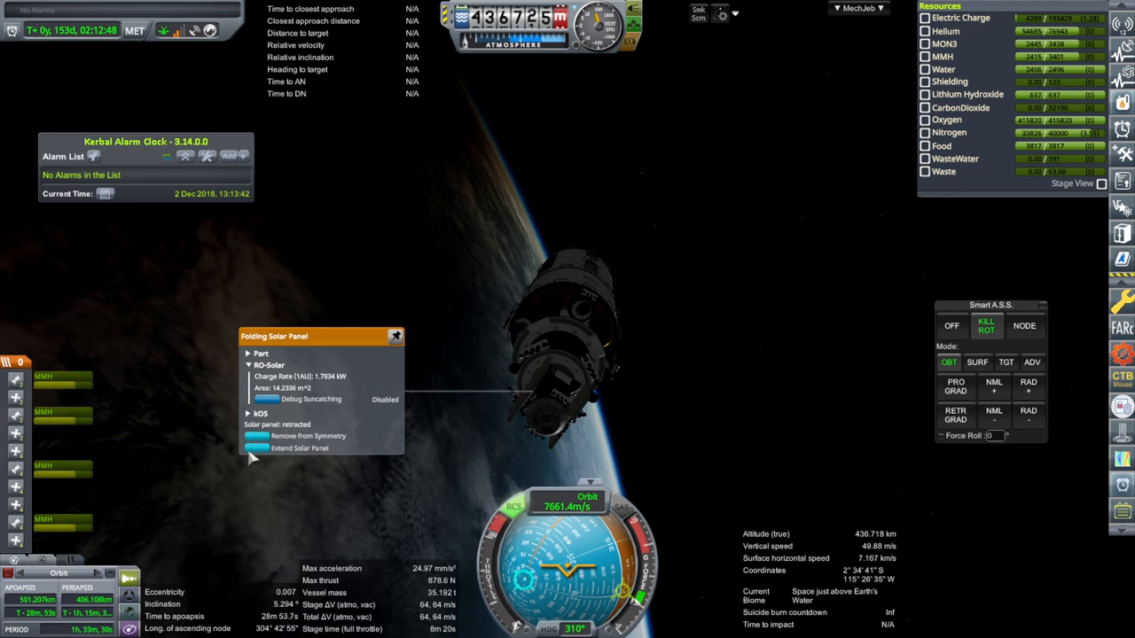
left_click(299, 448)
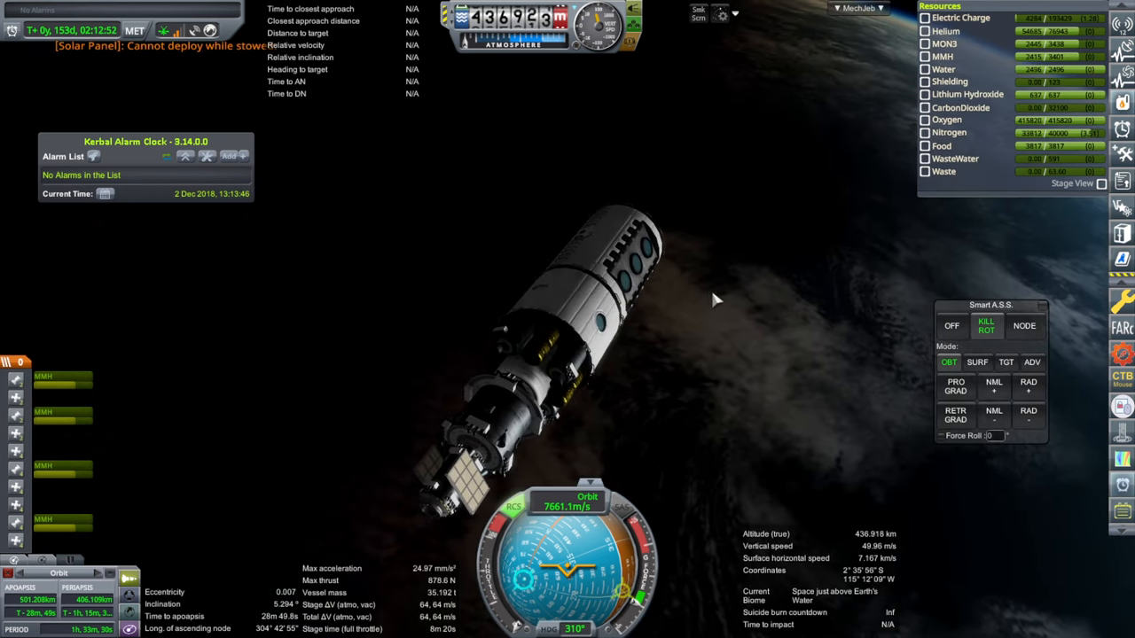
key("Escape")
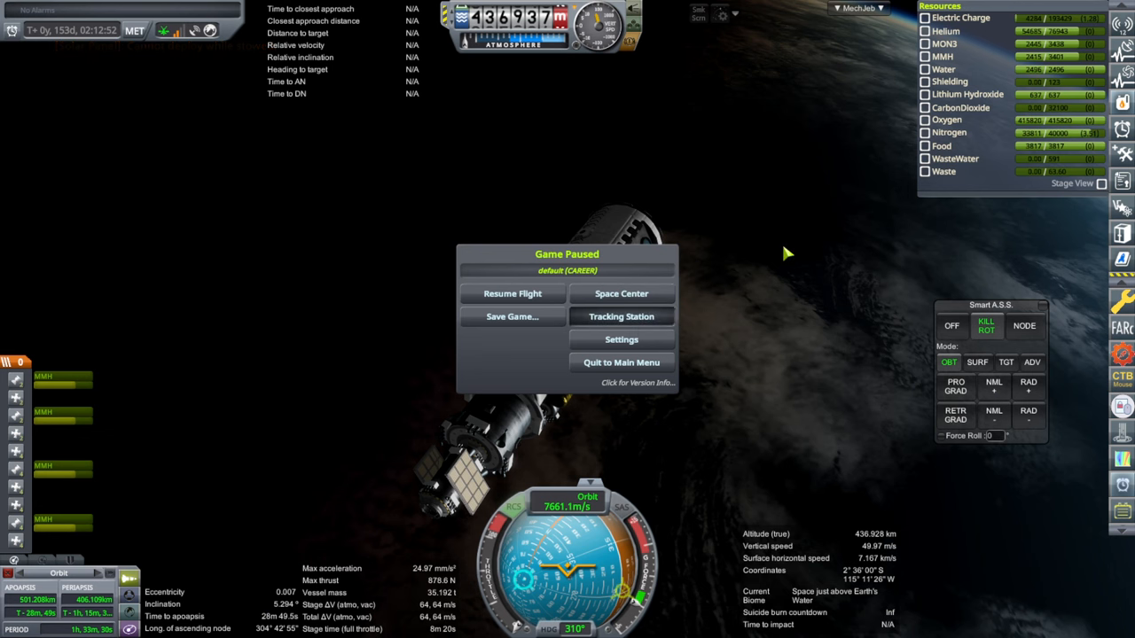
left_click(511, 293)
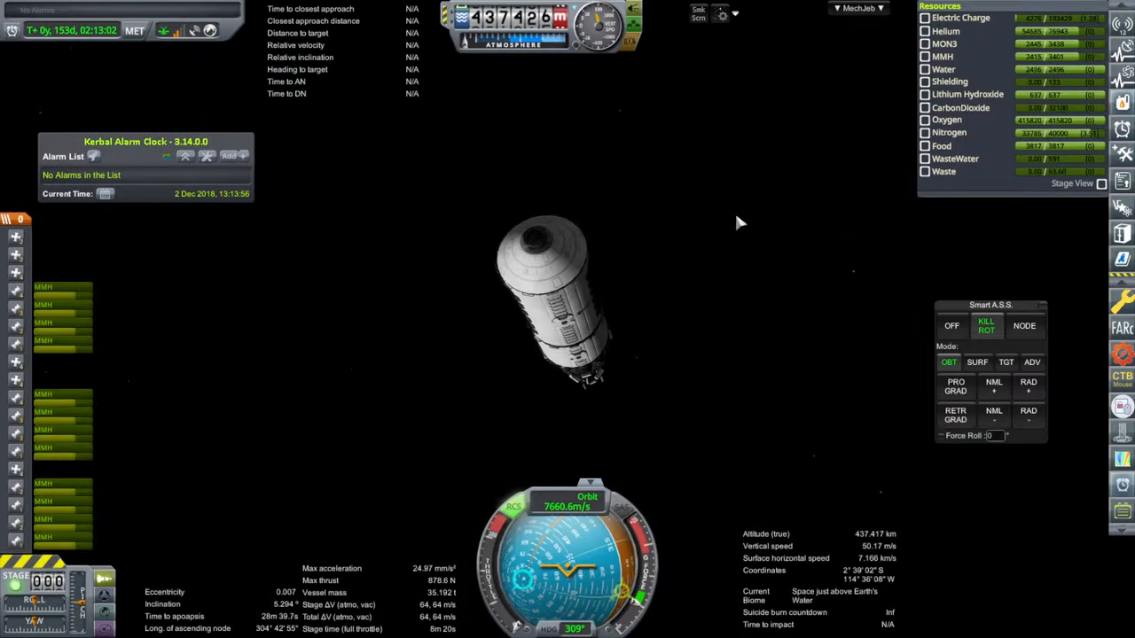